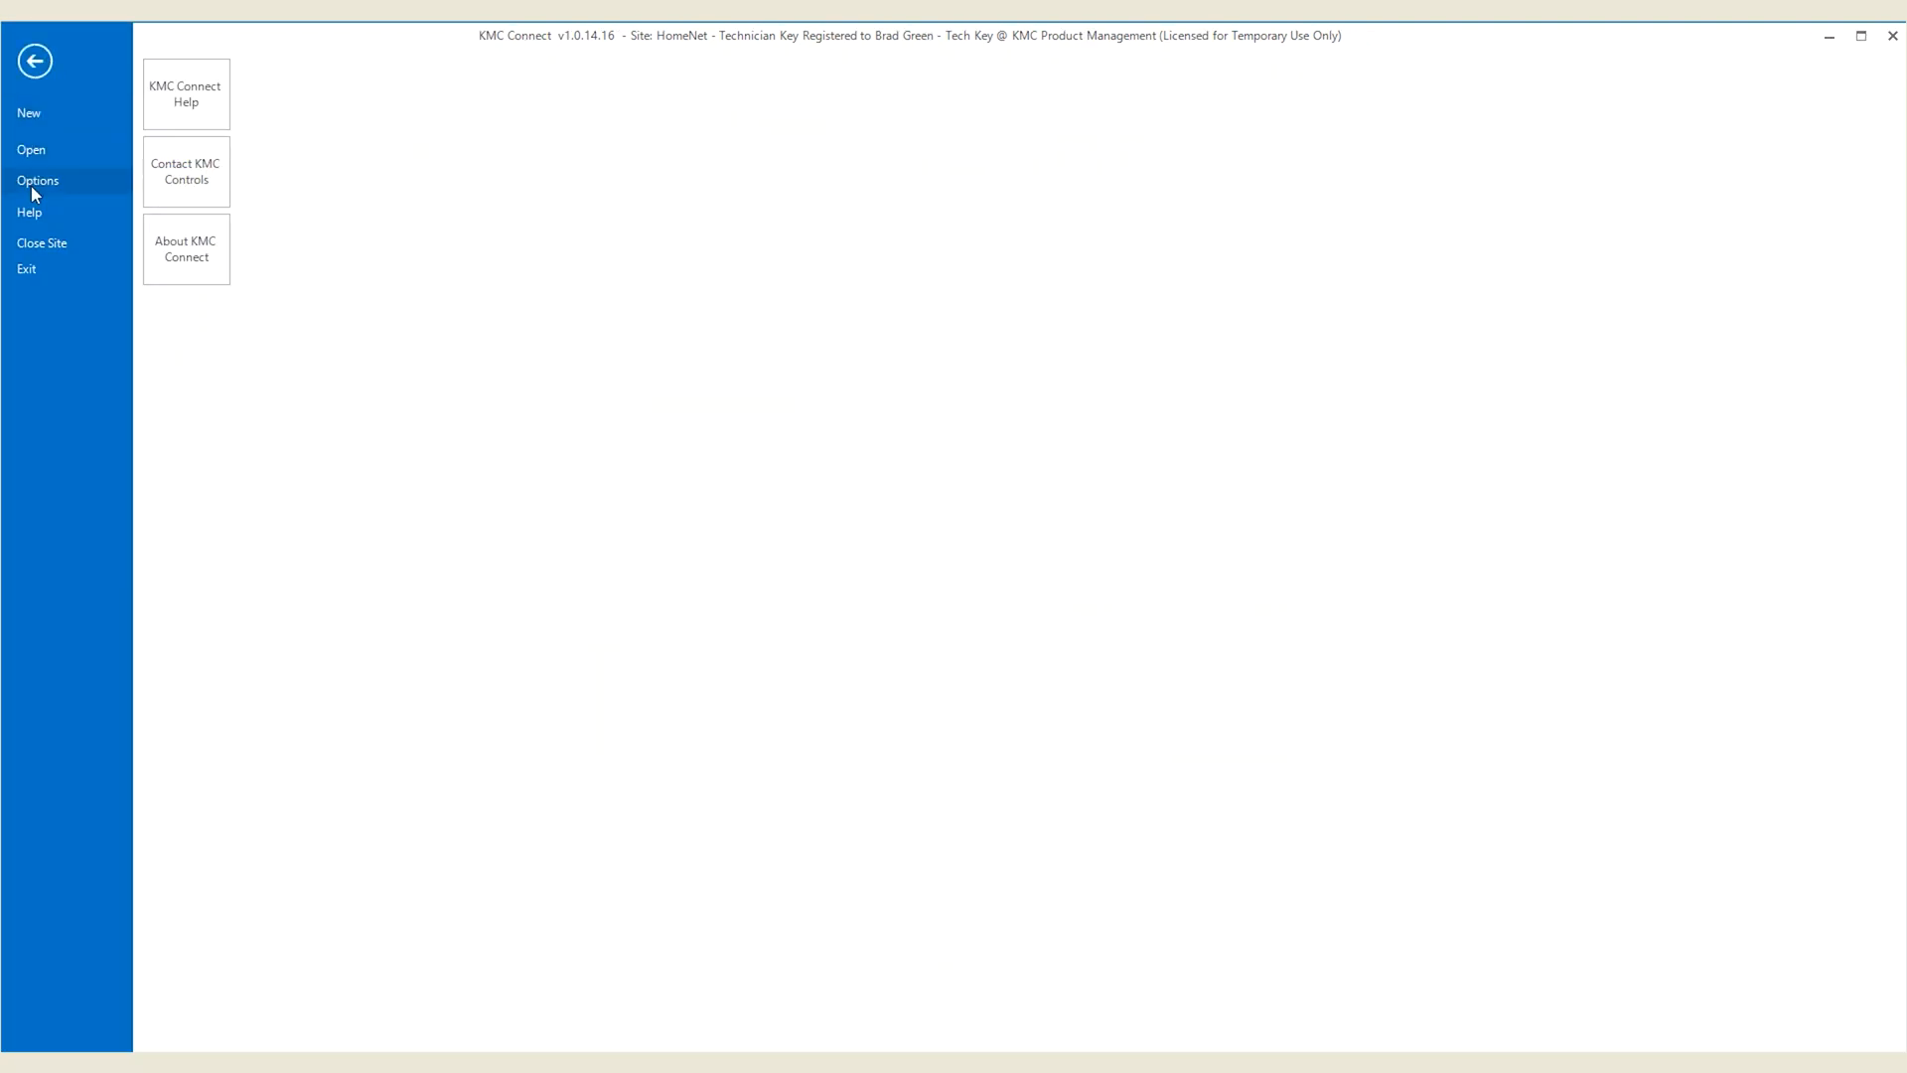
# In Options, browse General Application and Network Manager, then reach Code Editor Fonts & Colors.
pyautogui.click(37, 179)
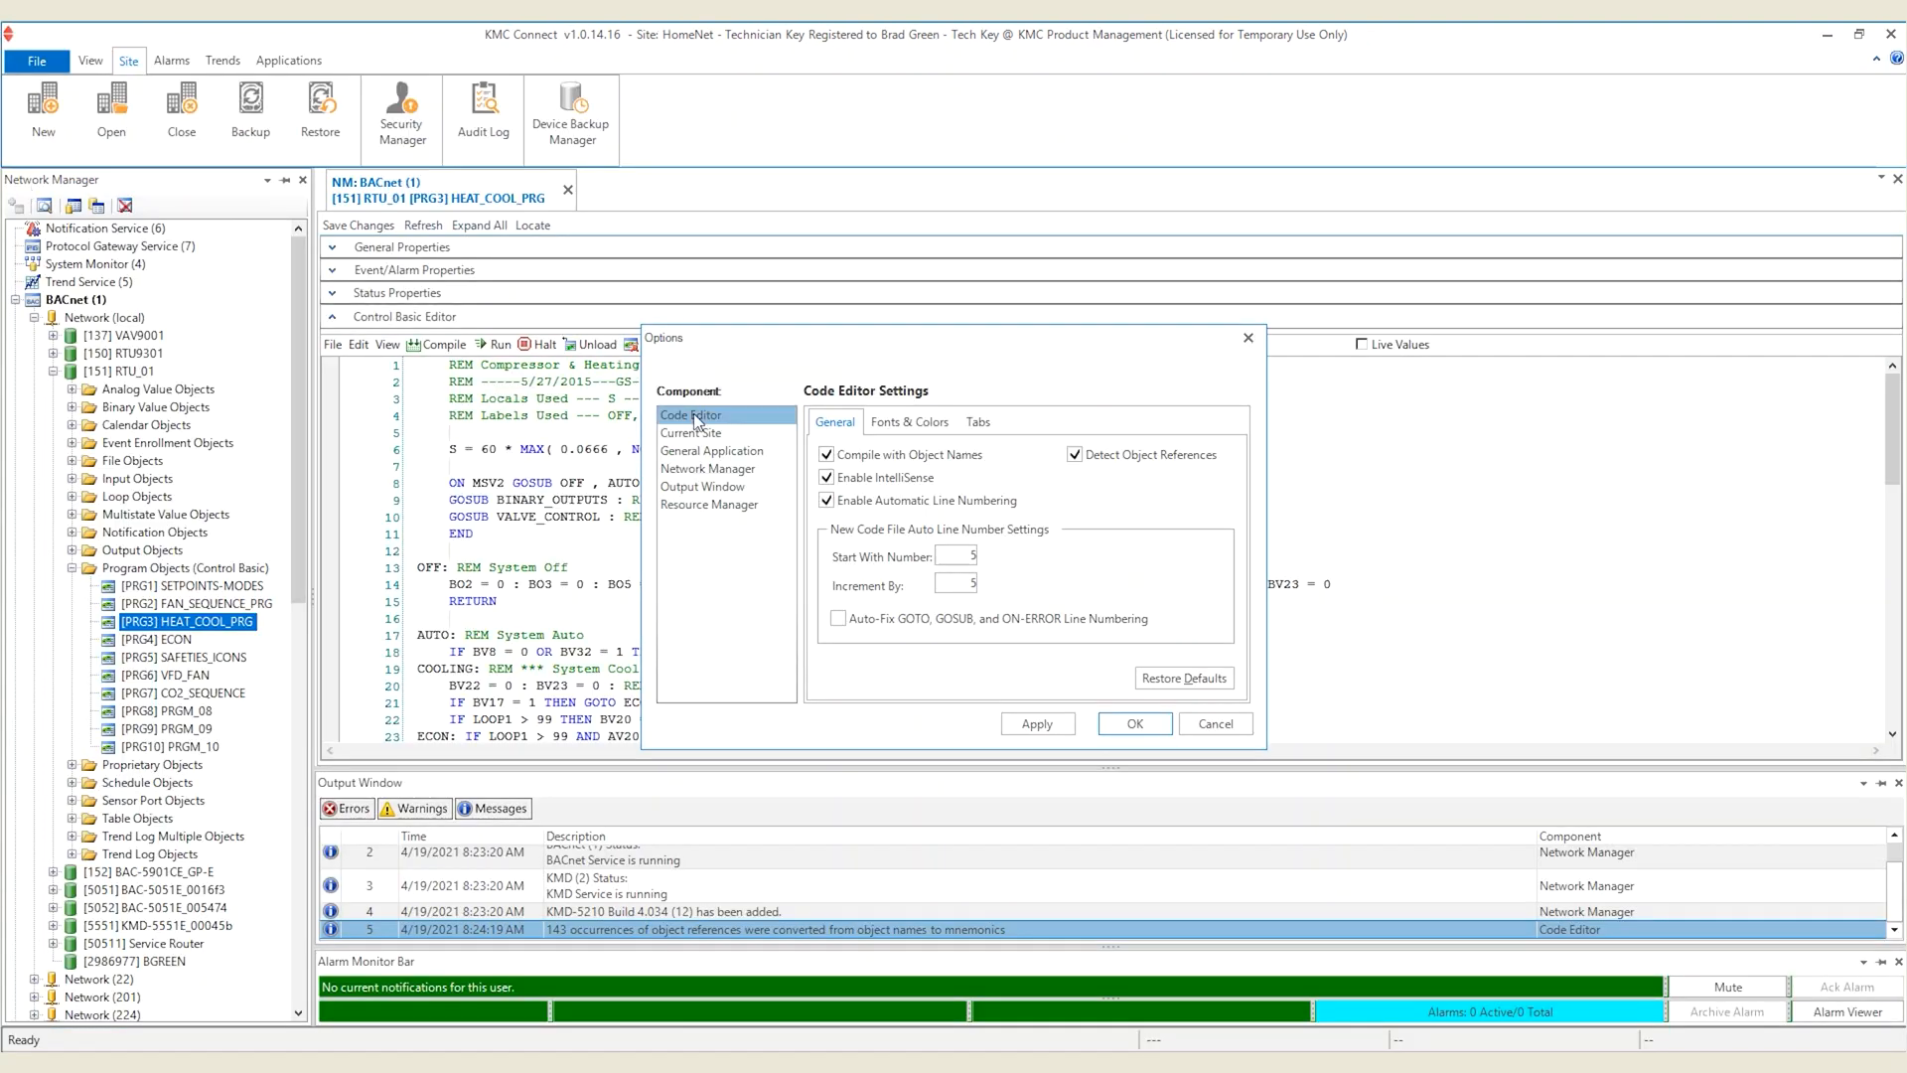
pyautogui.click(711, 451)
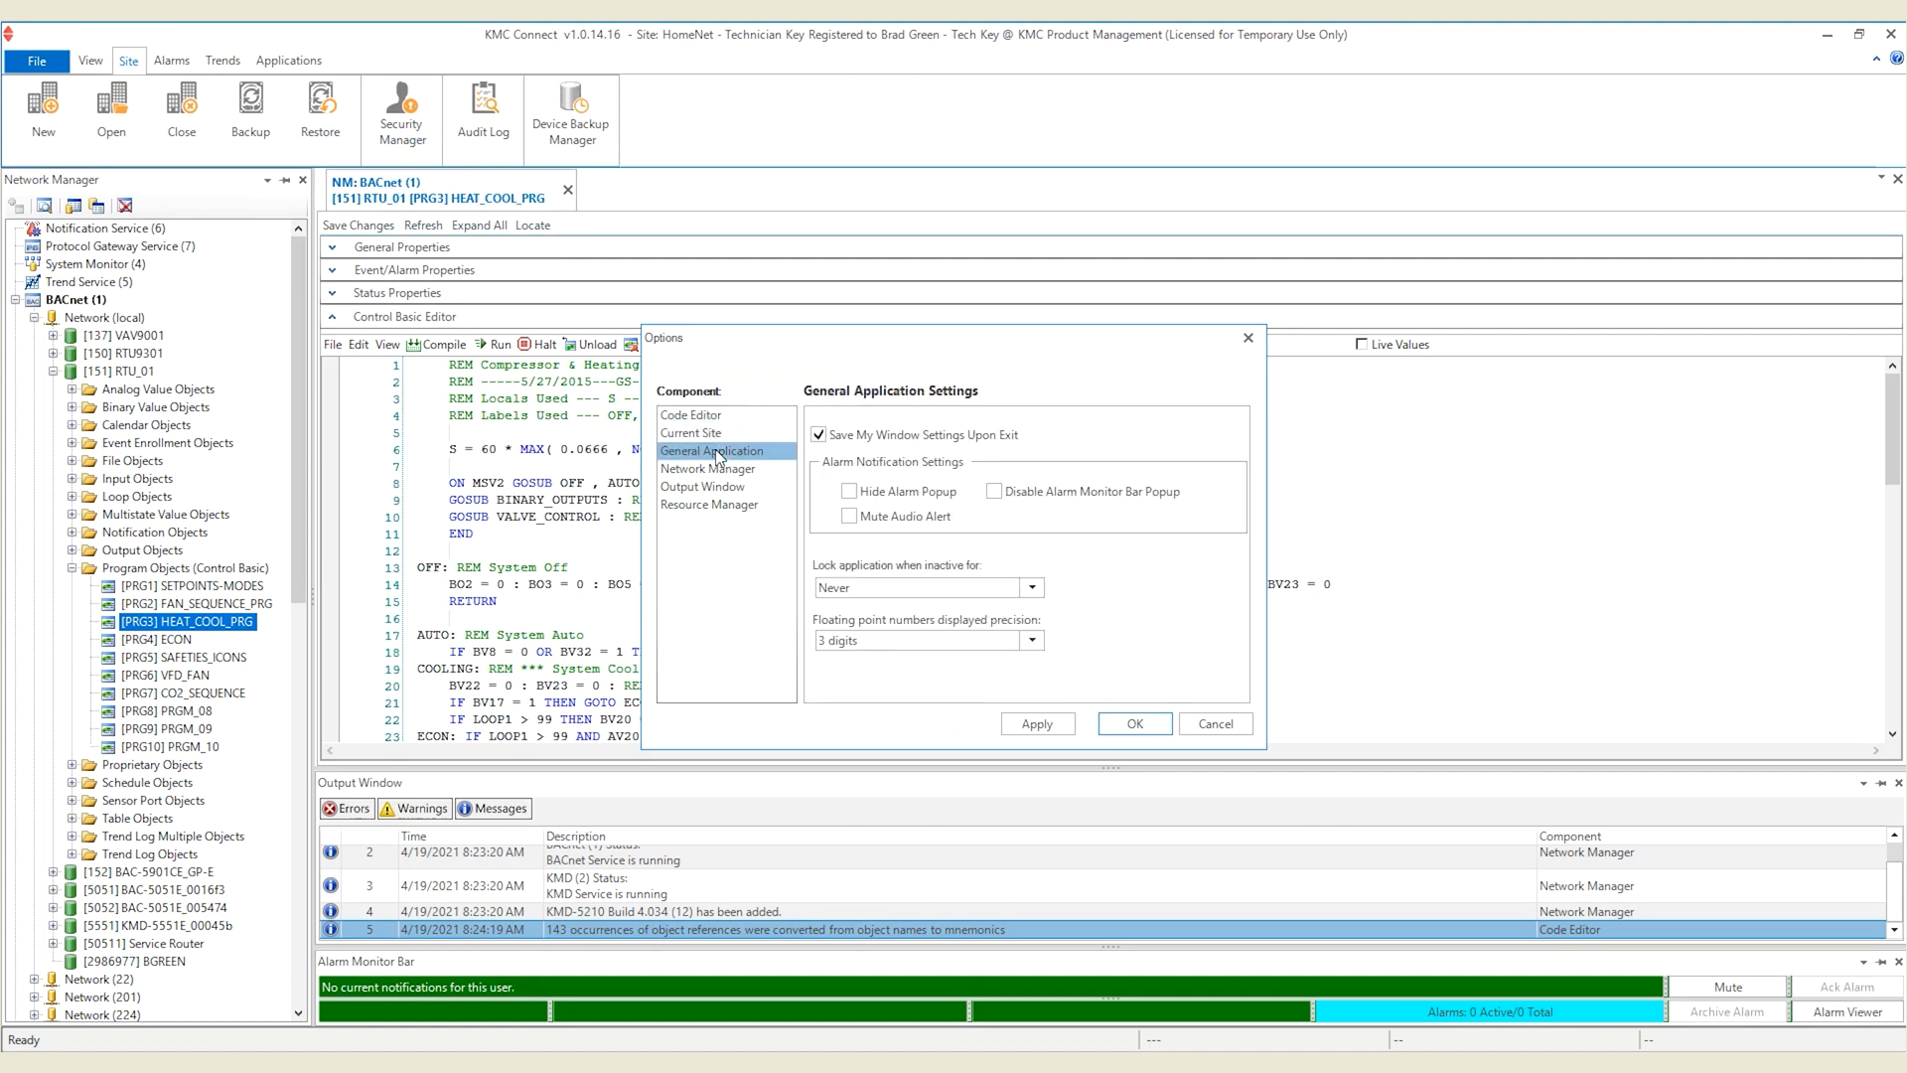
pyautogui.click(708, 468)
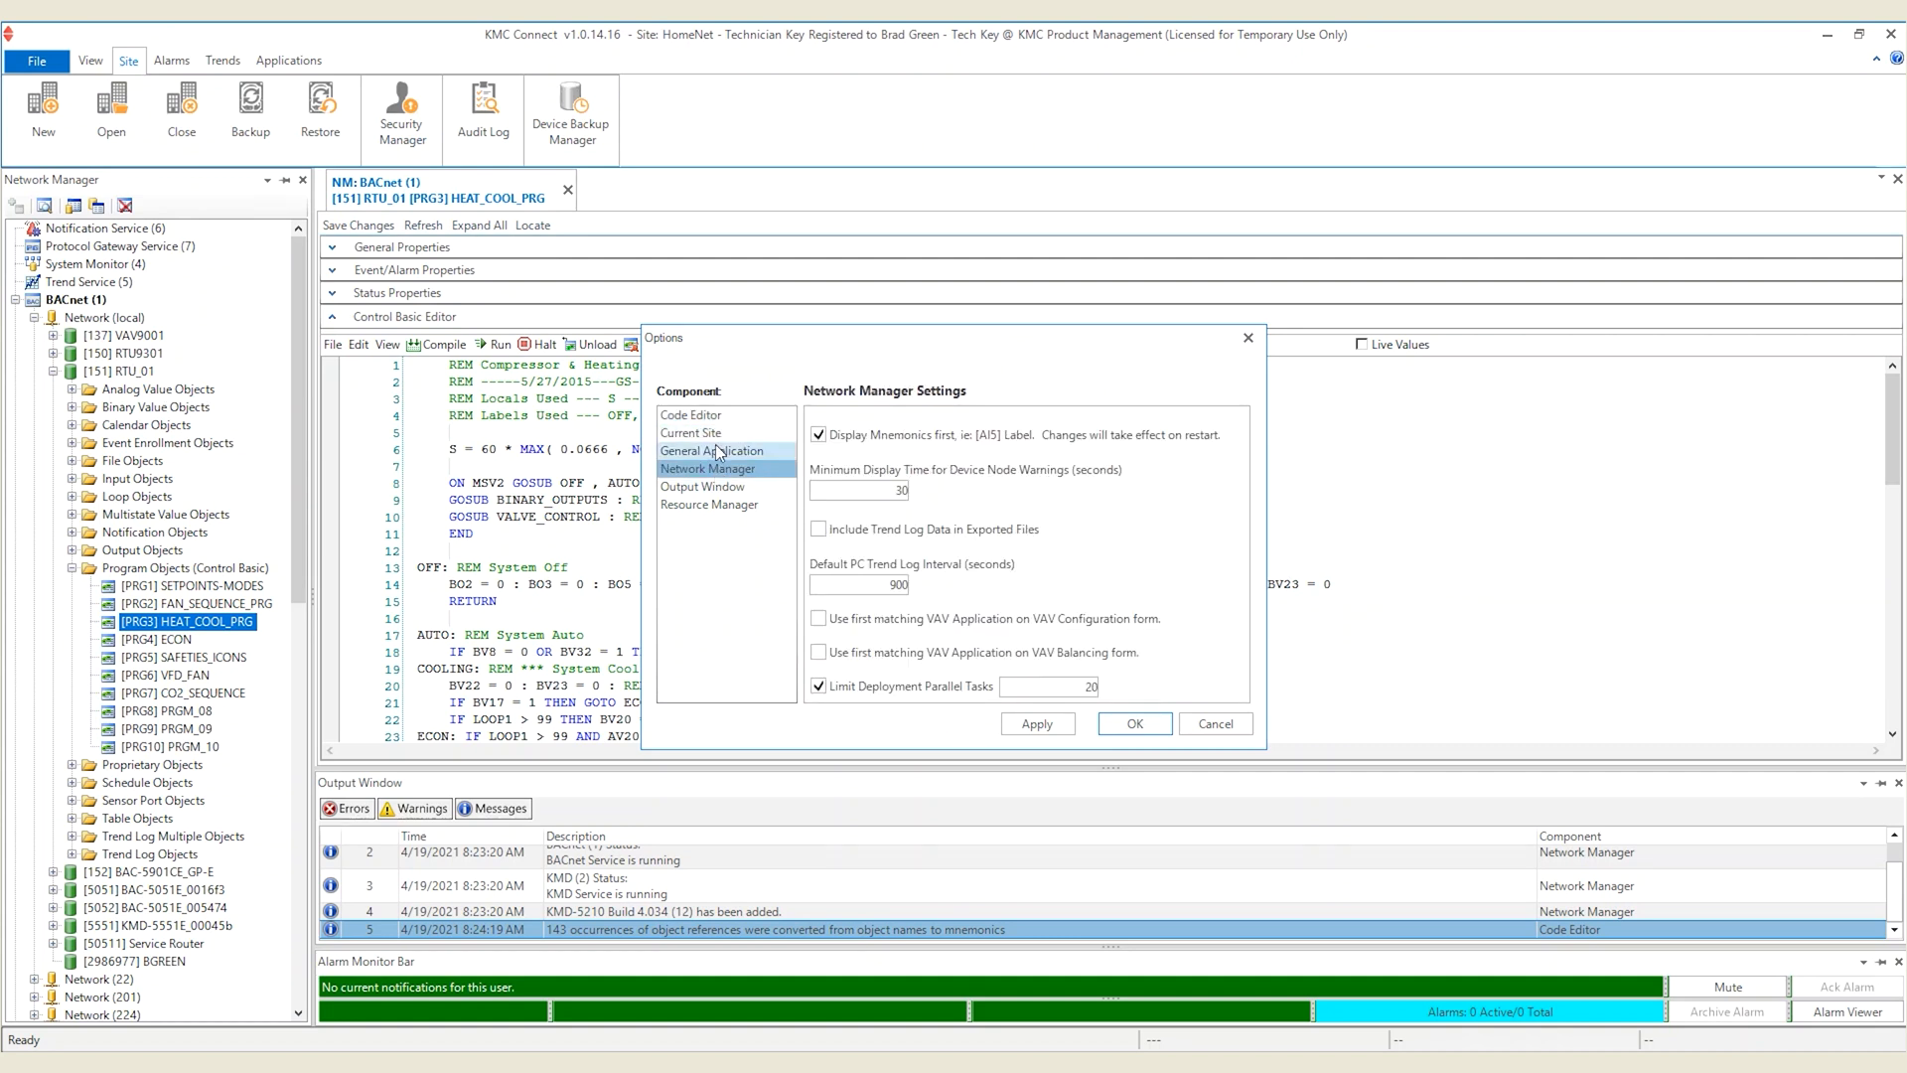
pyautogui.click(691, 415)
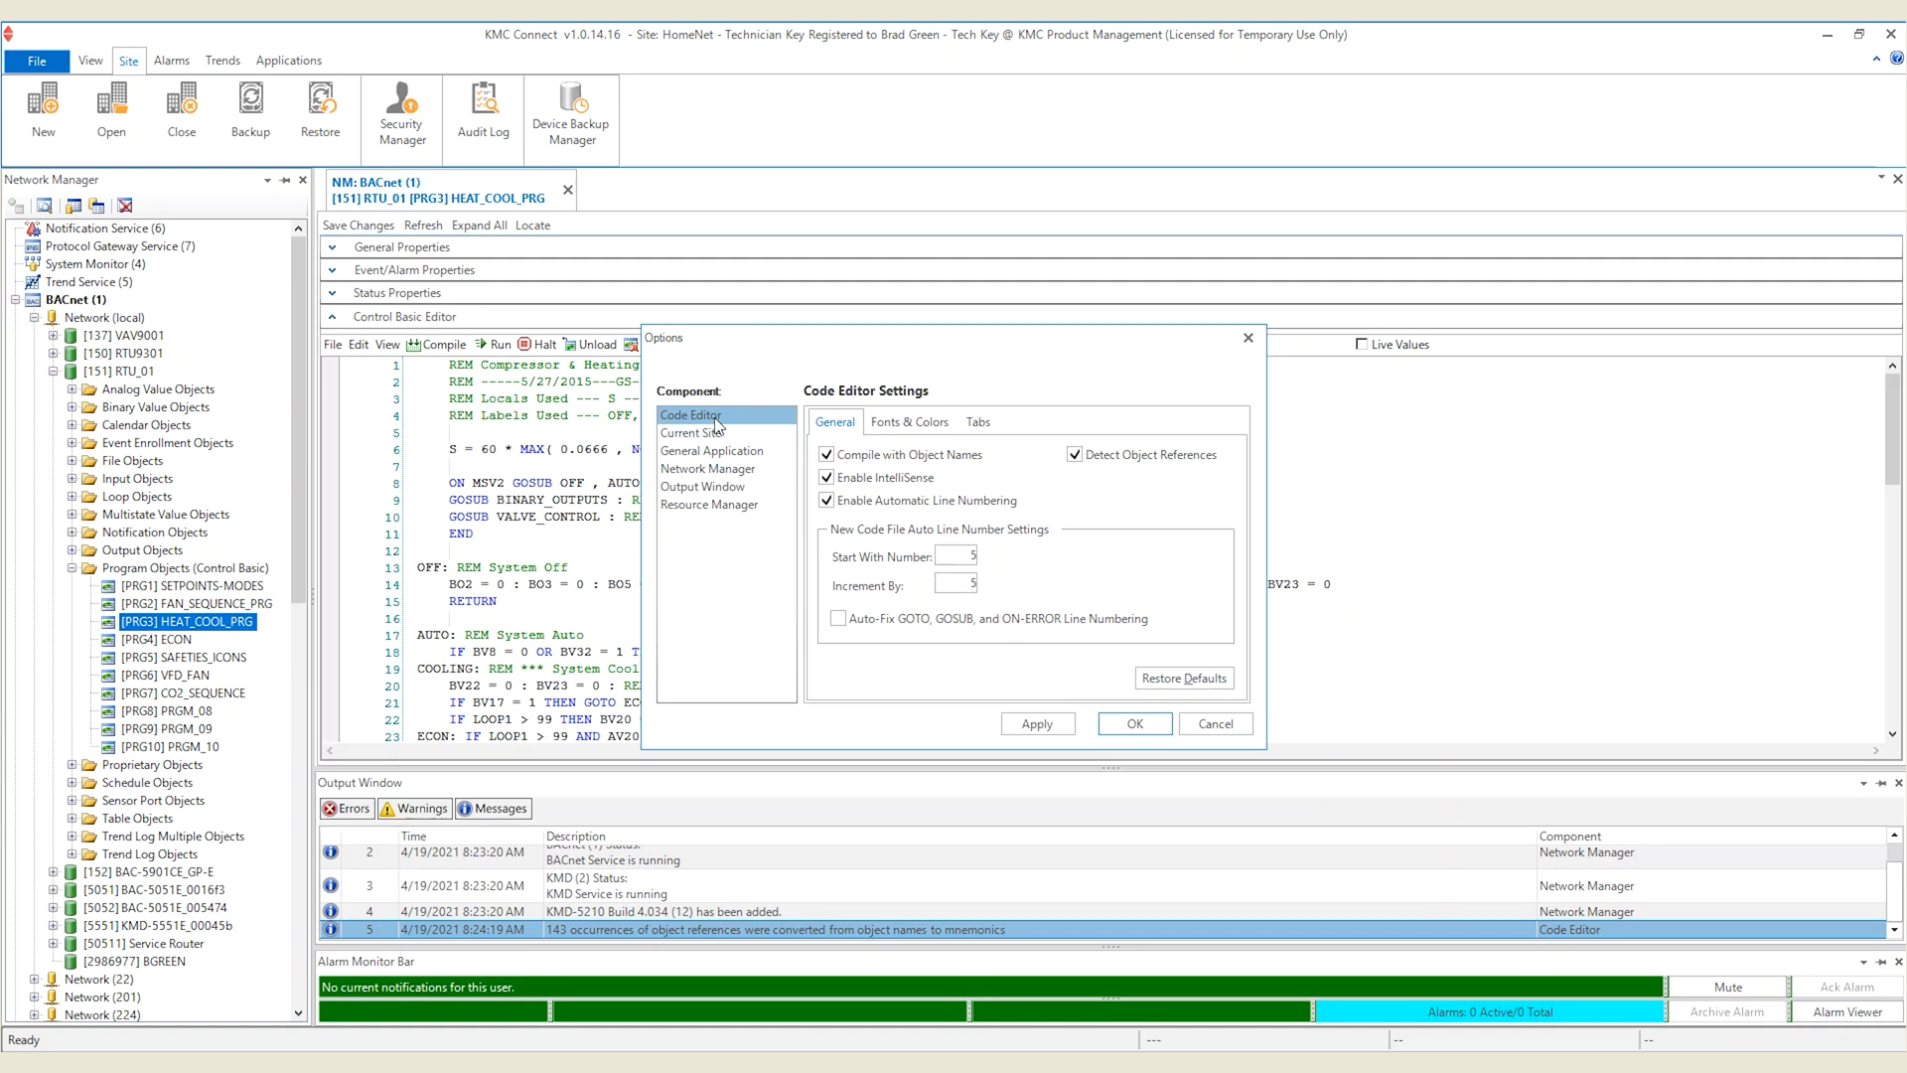
pyautogui.click(910, 422)
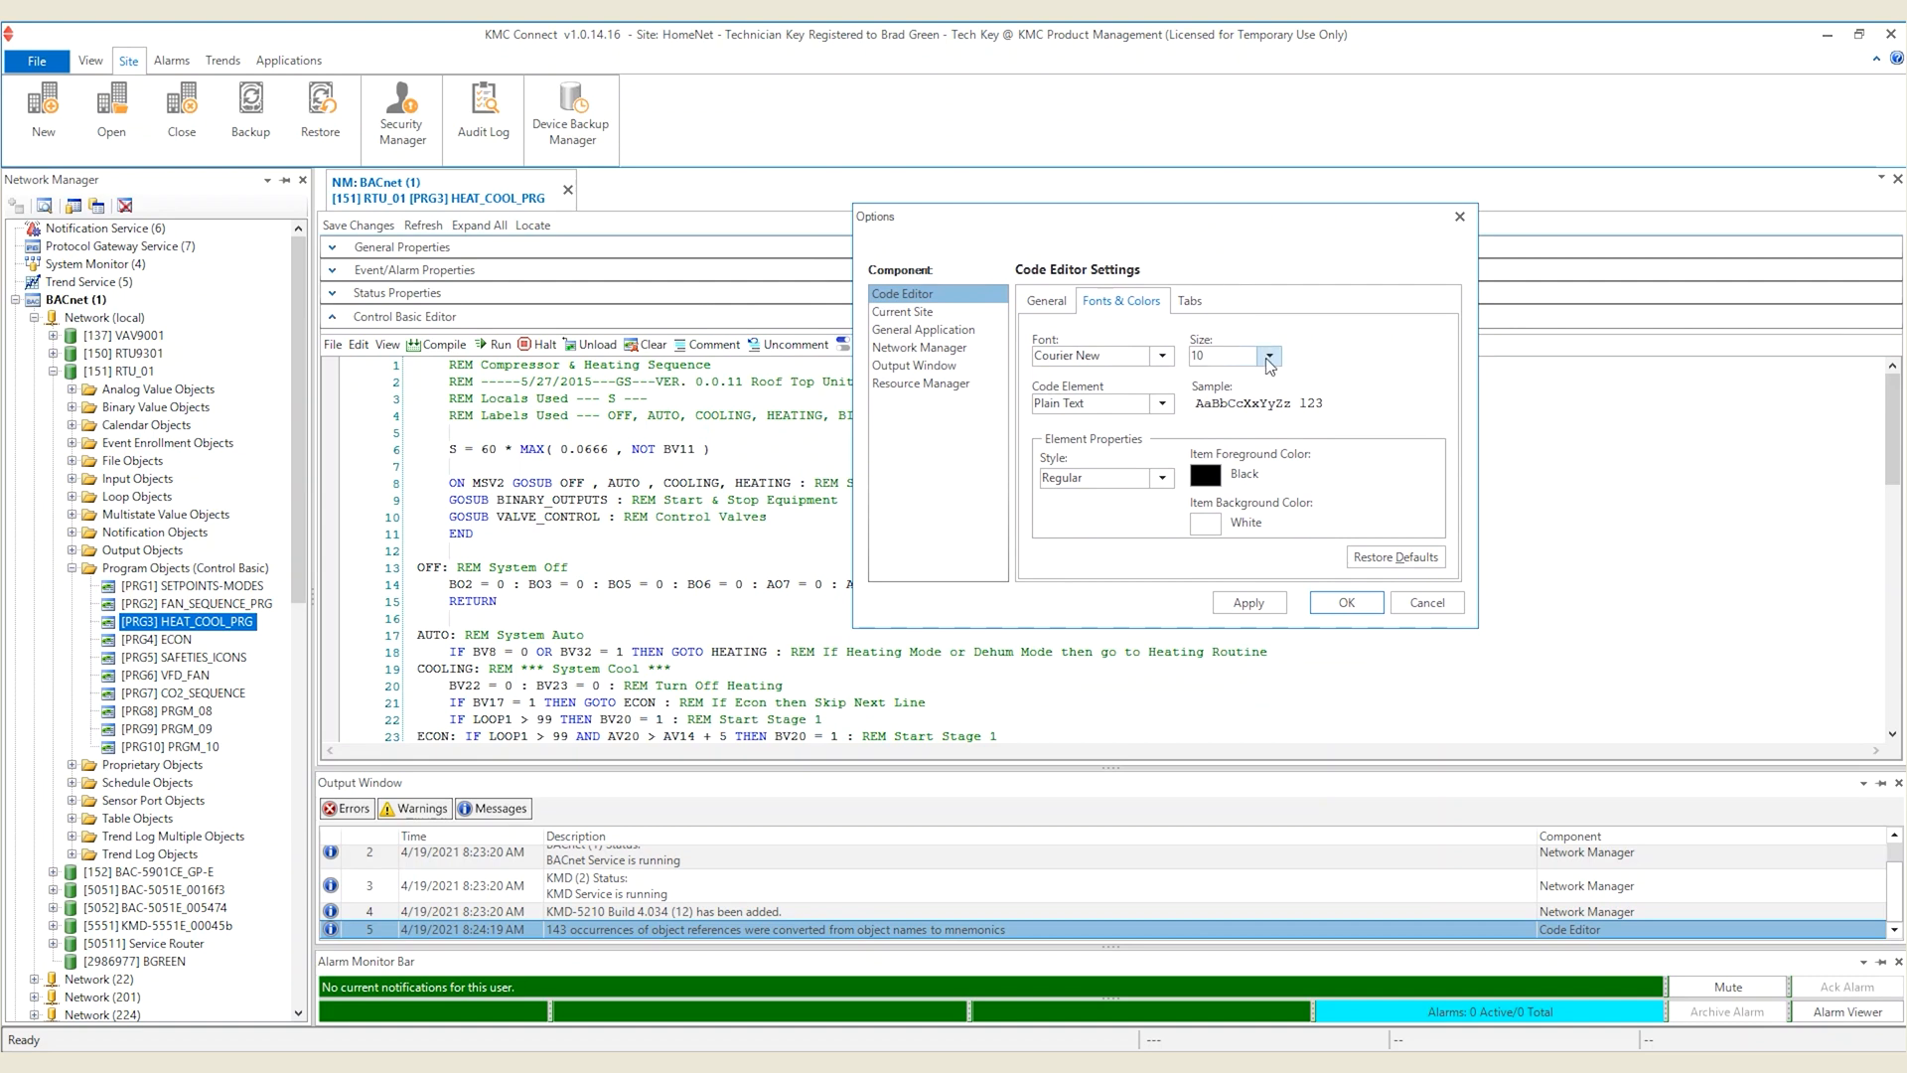
# Set the Control Basic editor font size to 12 point and apply it.
pyautogui.click(1272, 356)
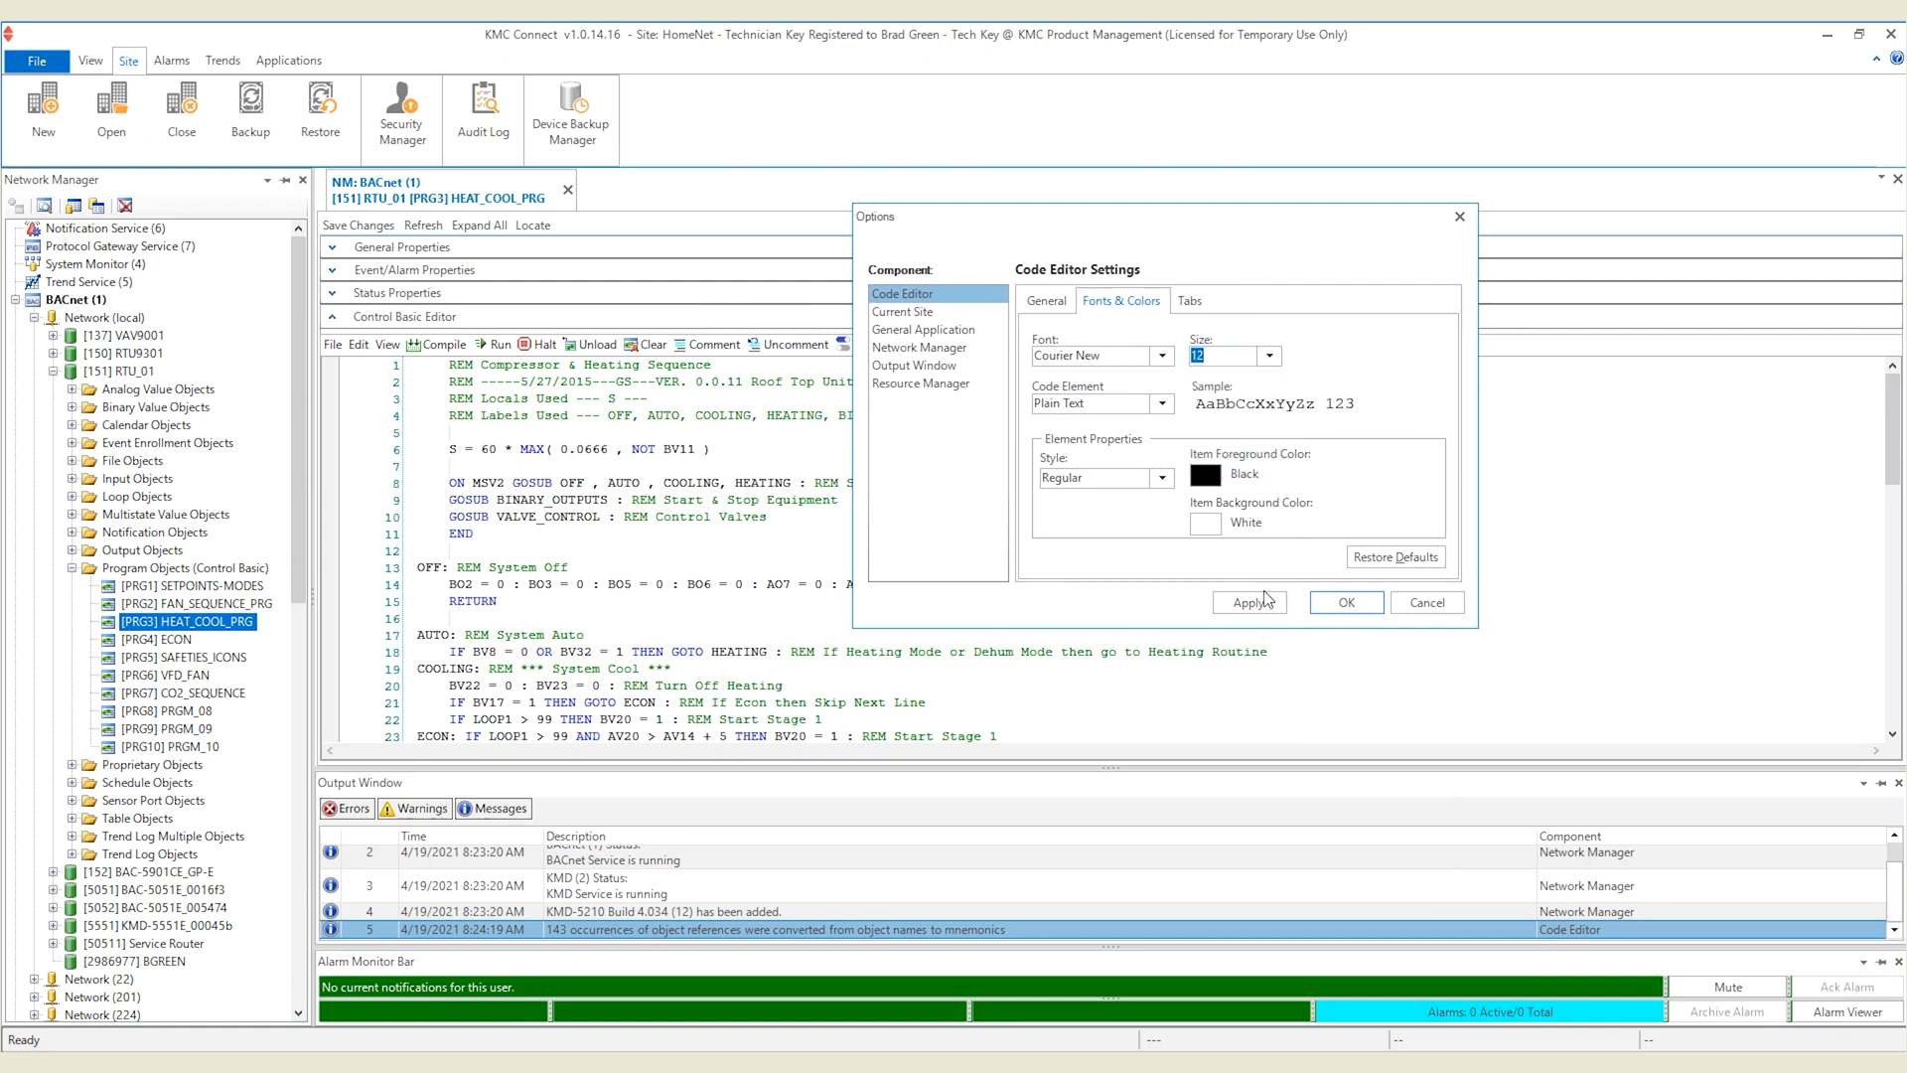
pyautogui.click(1246, 602)
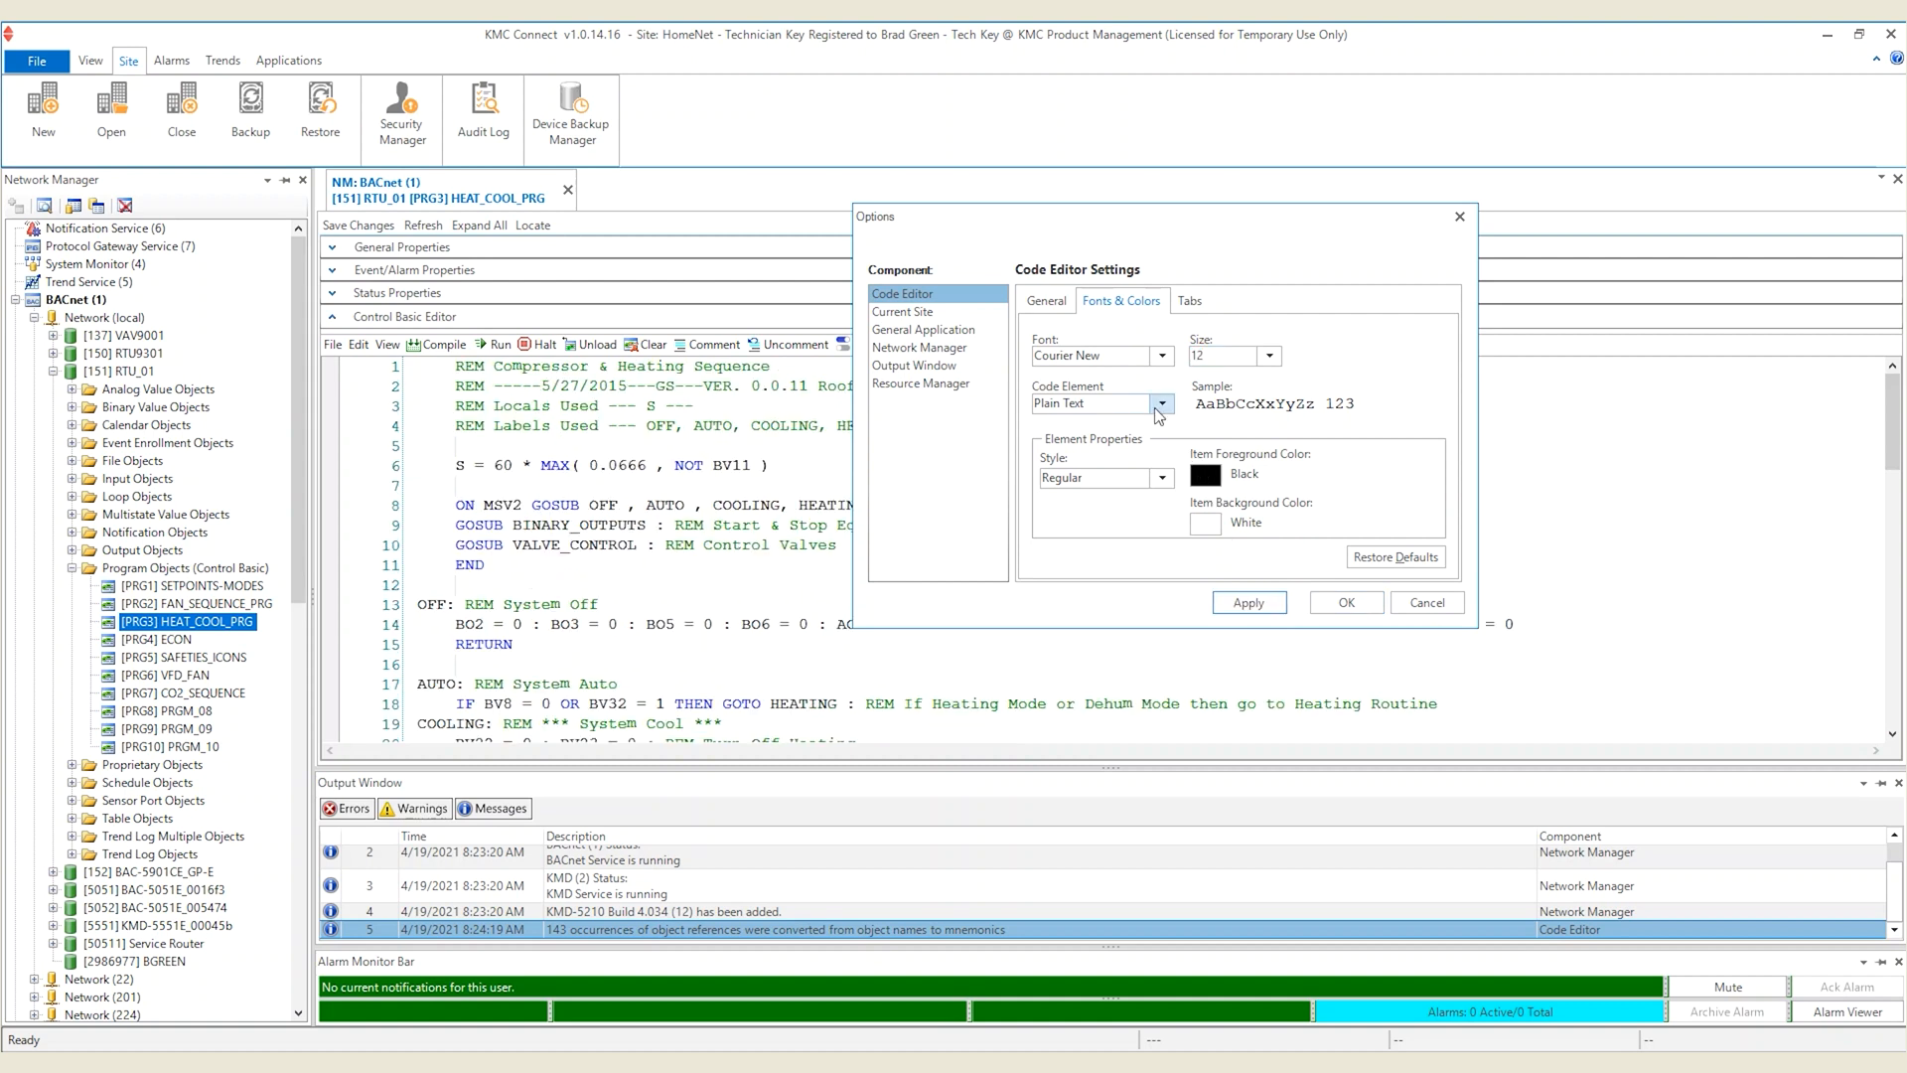
# Set the Comments code element's foreground colour to the Web colour Gray.
pyautogui.click(1161, 403)
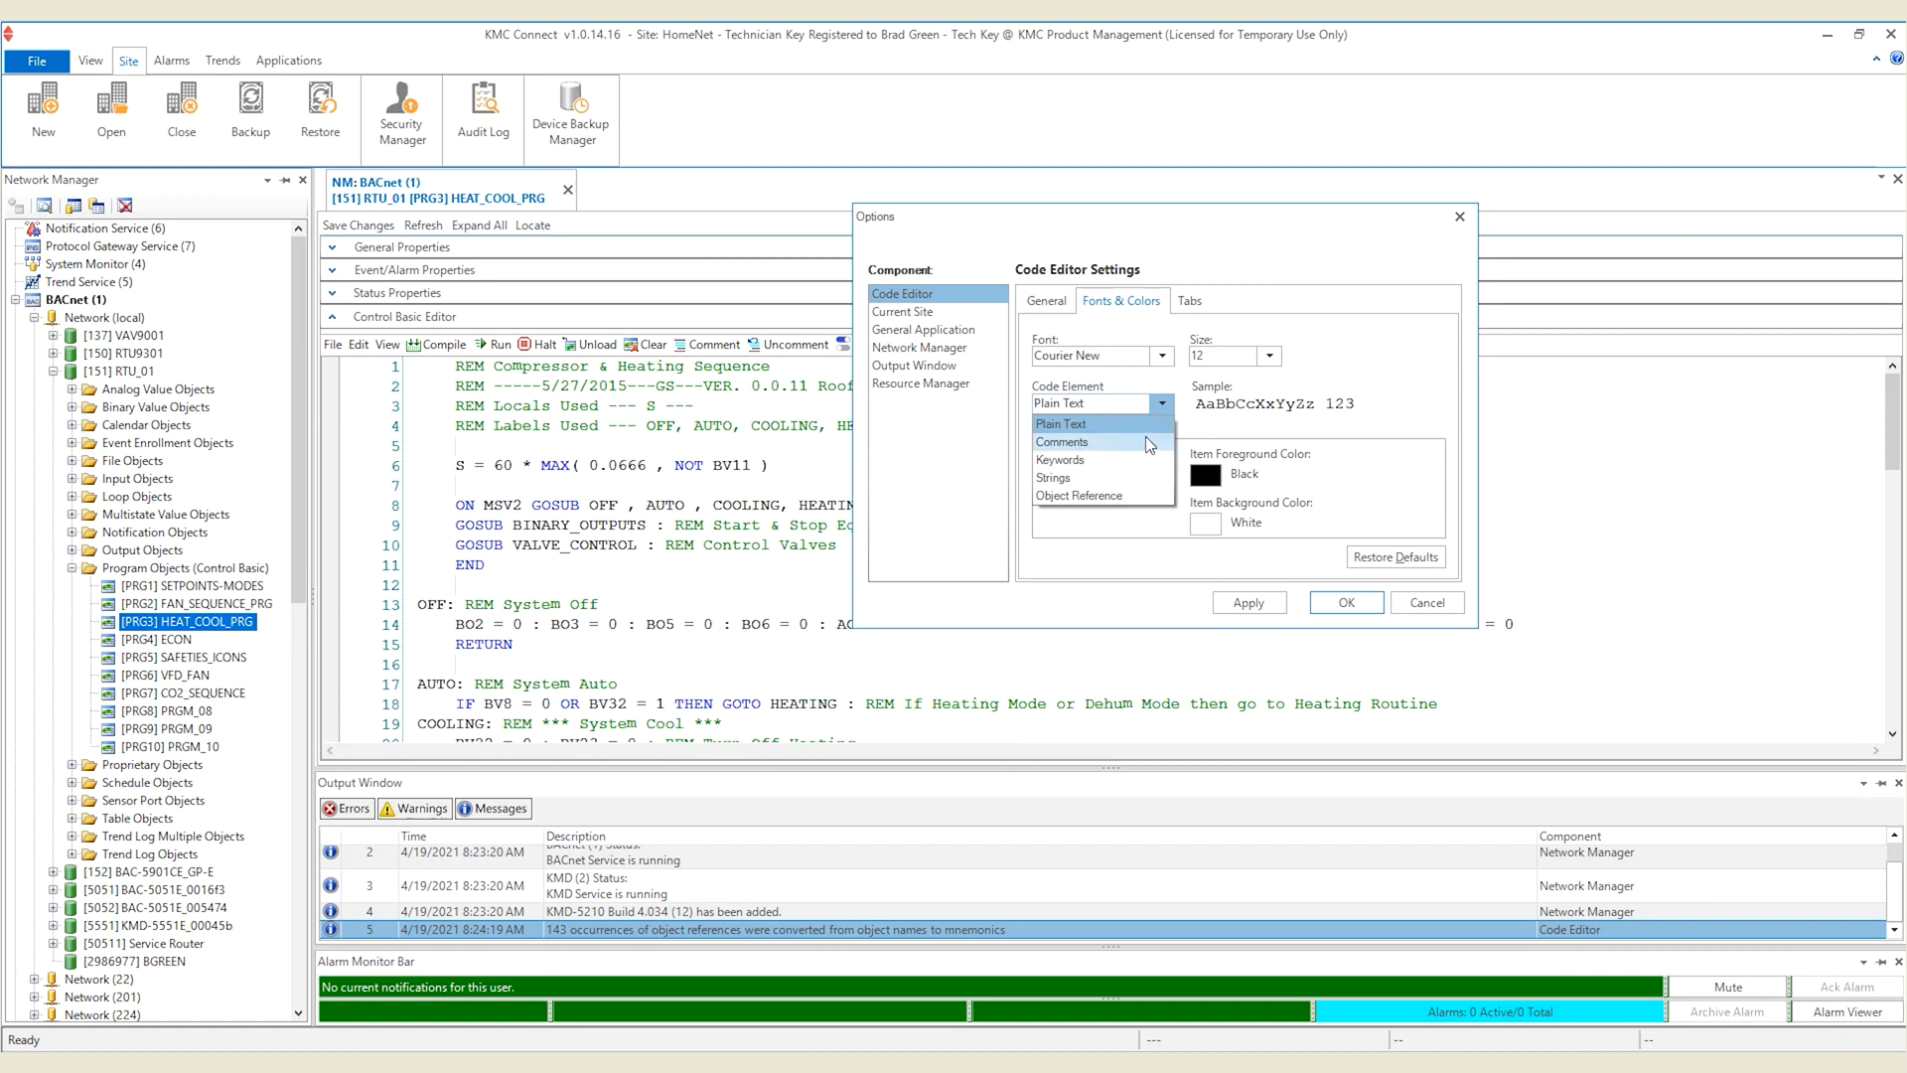
pyautogui.click(1061, 440)
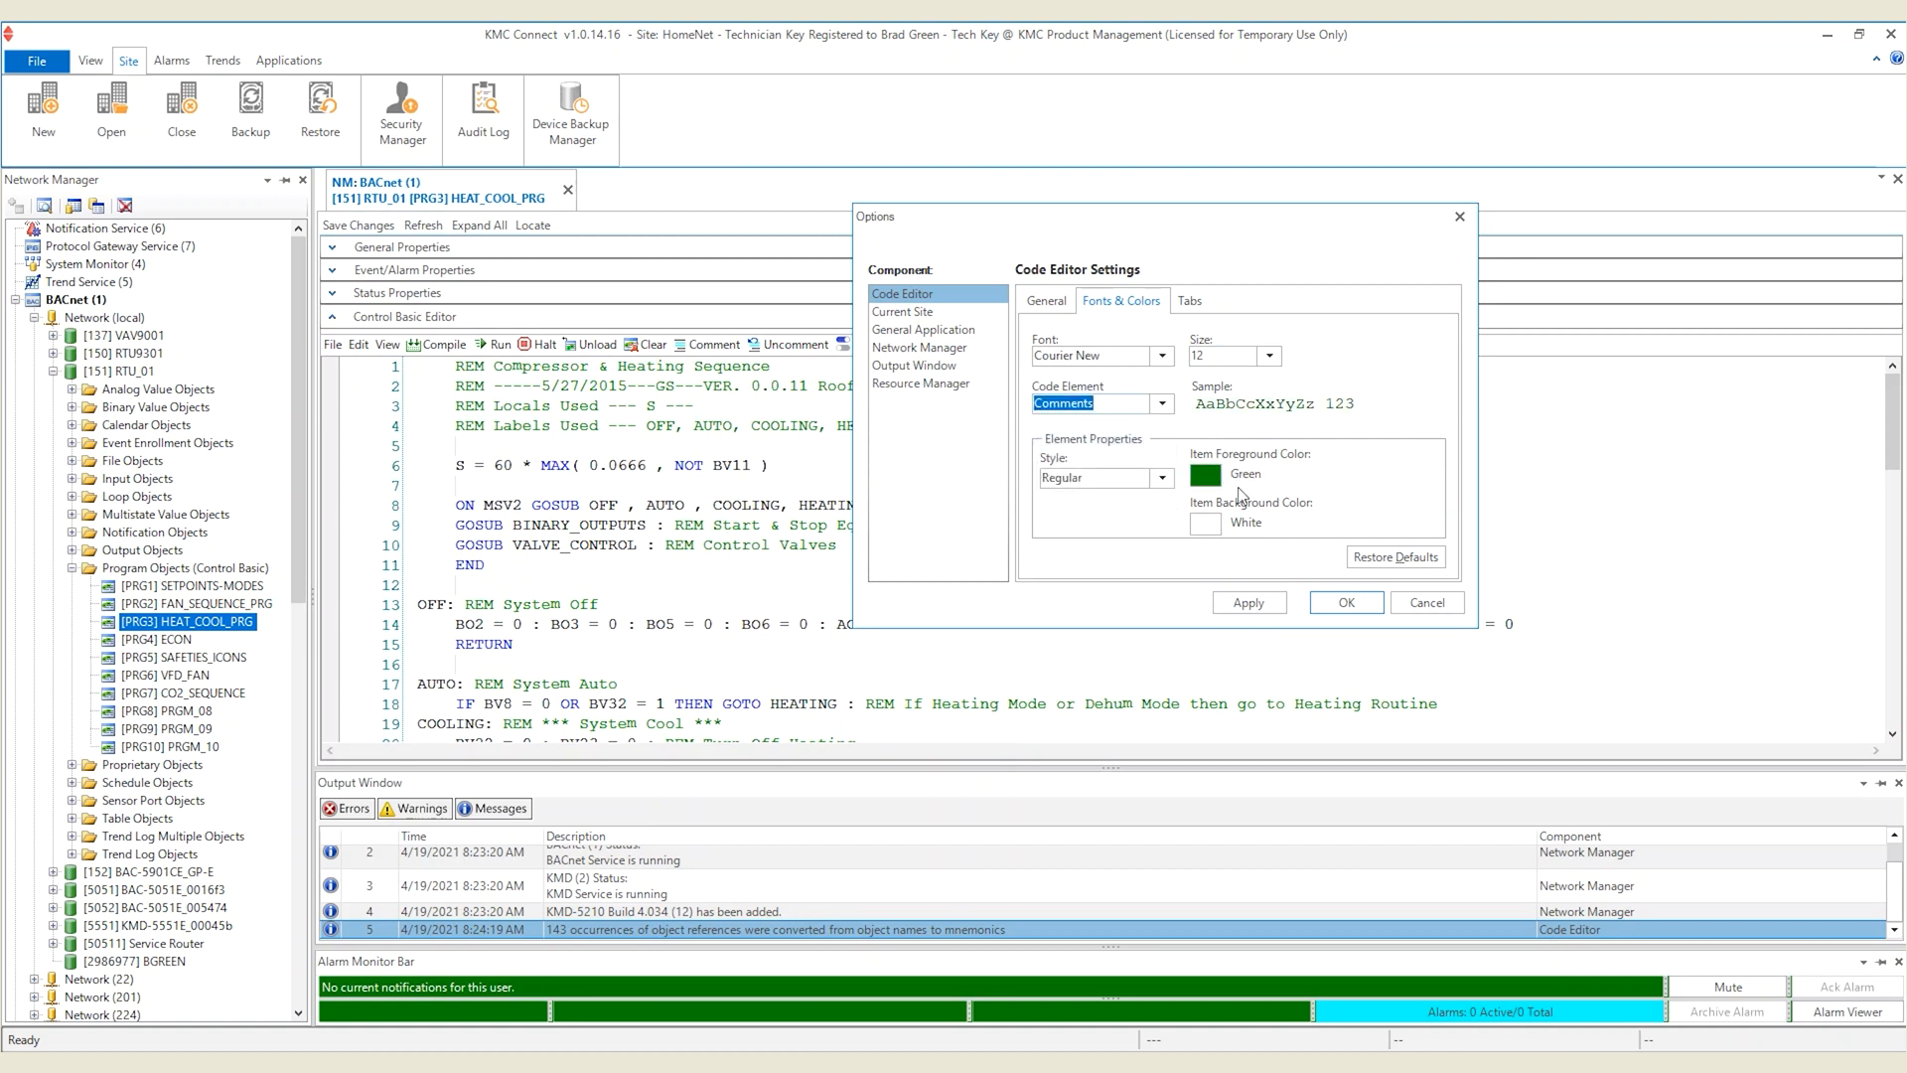
pyautogui.click(1202, 475)
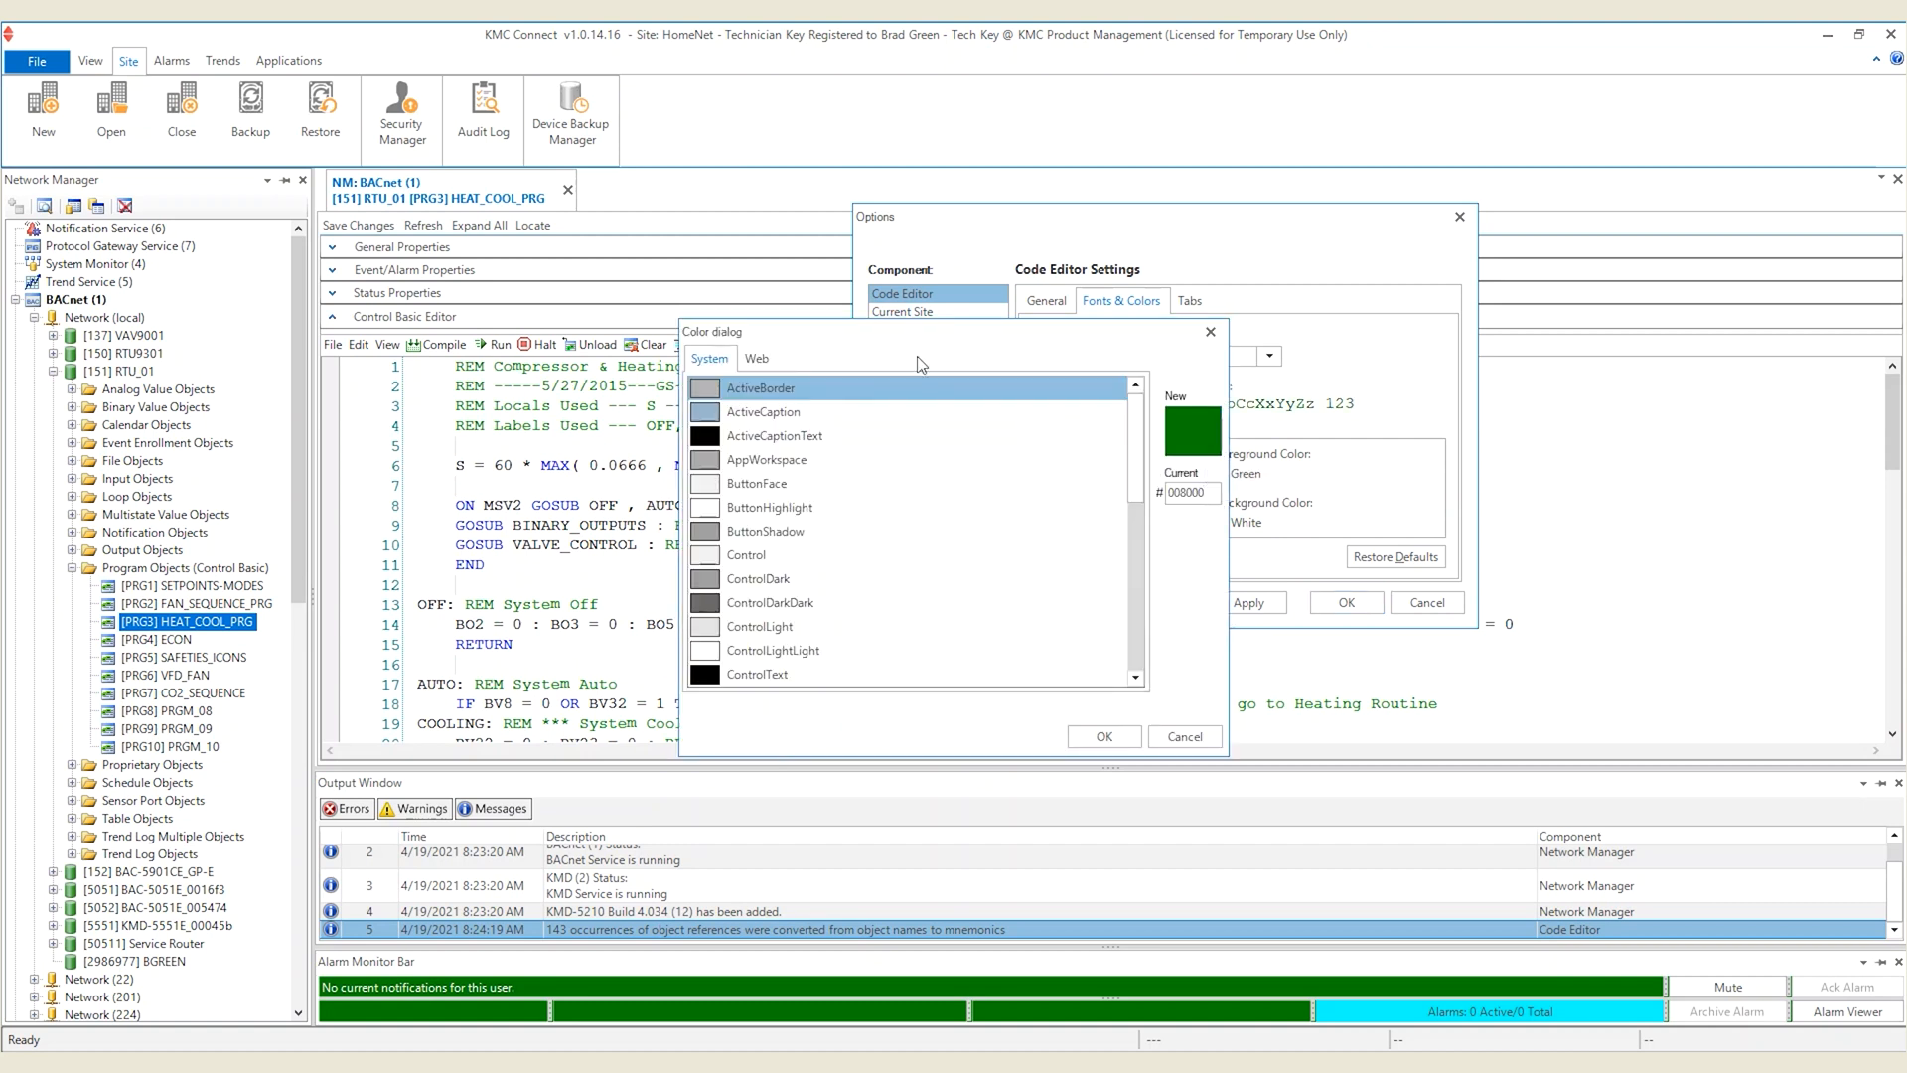
pyautogui.click(754, 358)
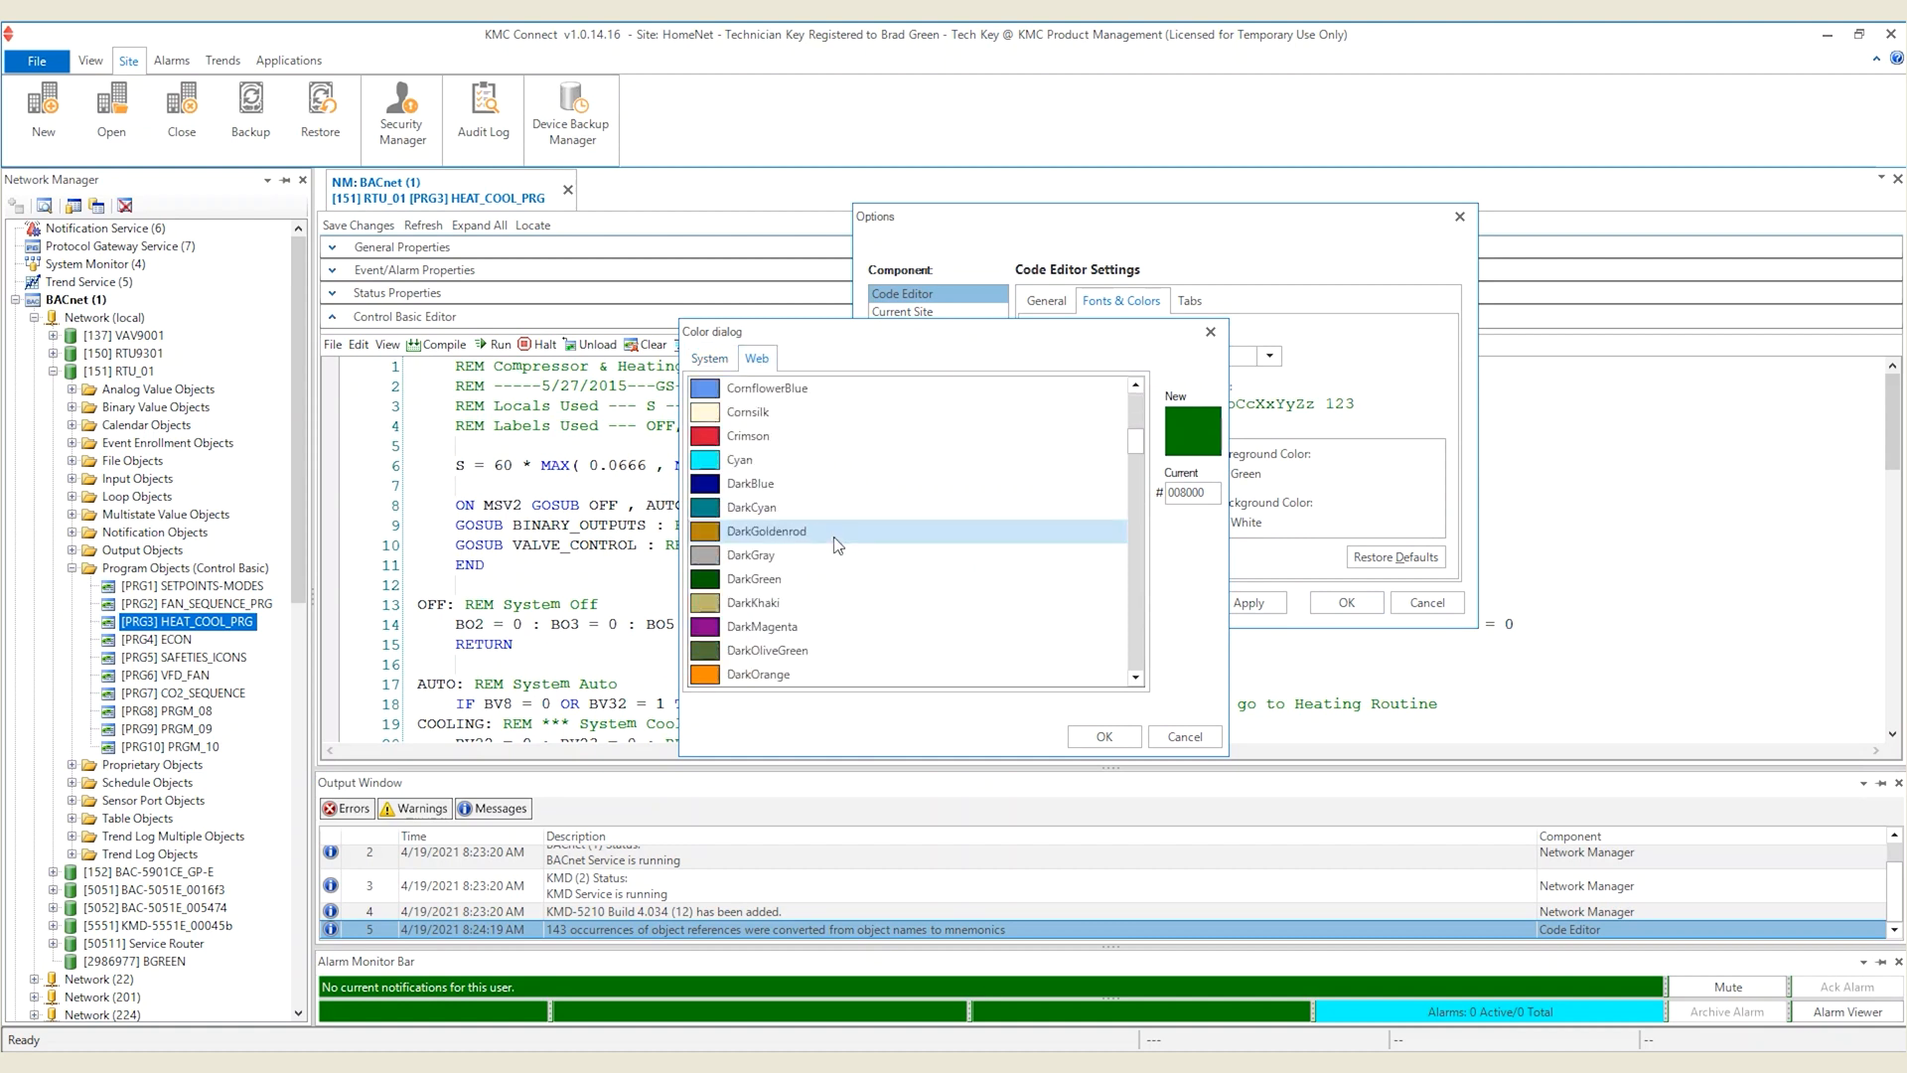
pyautogui.scroll(-3)
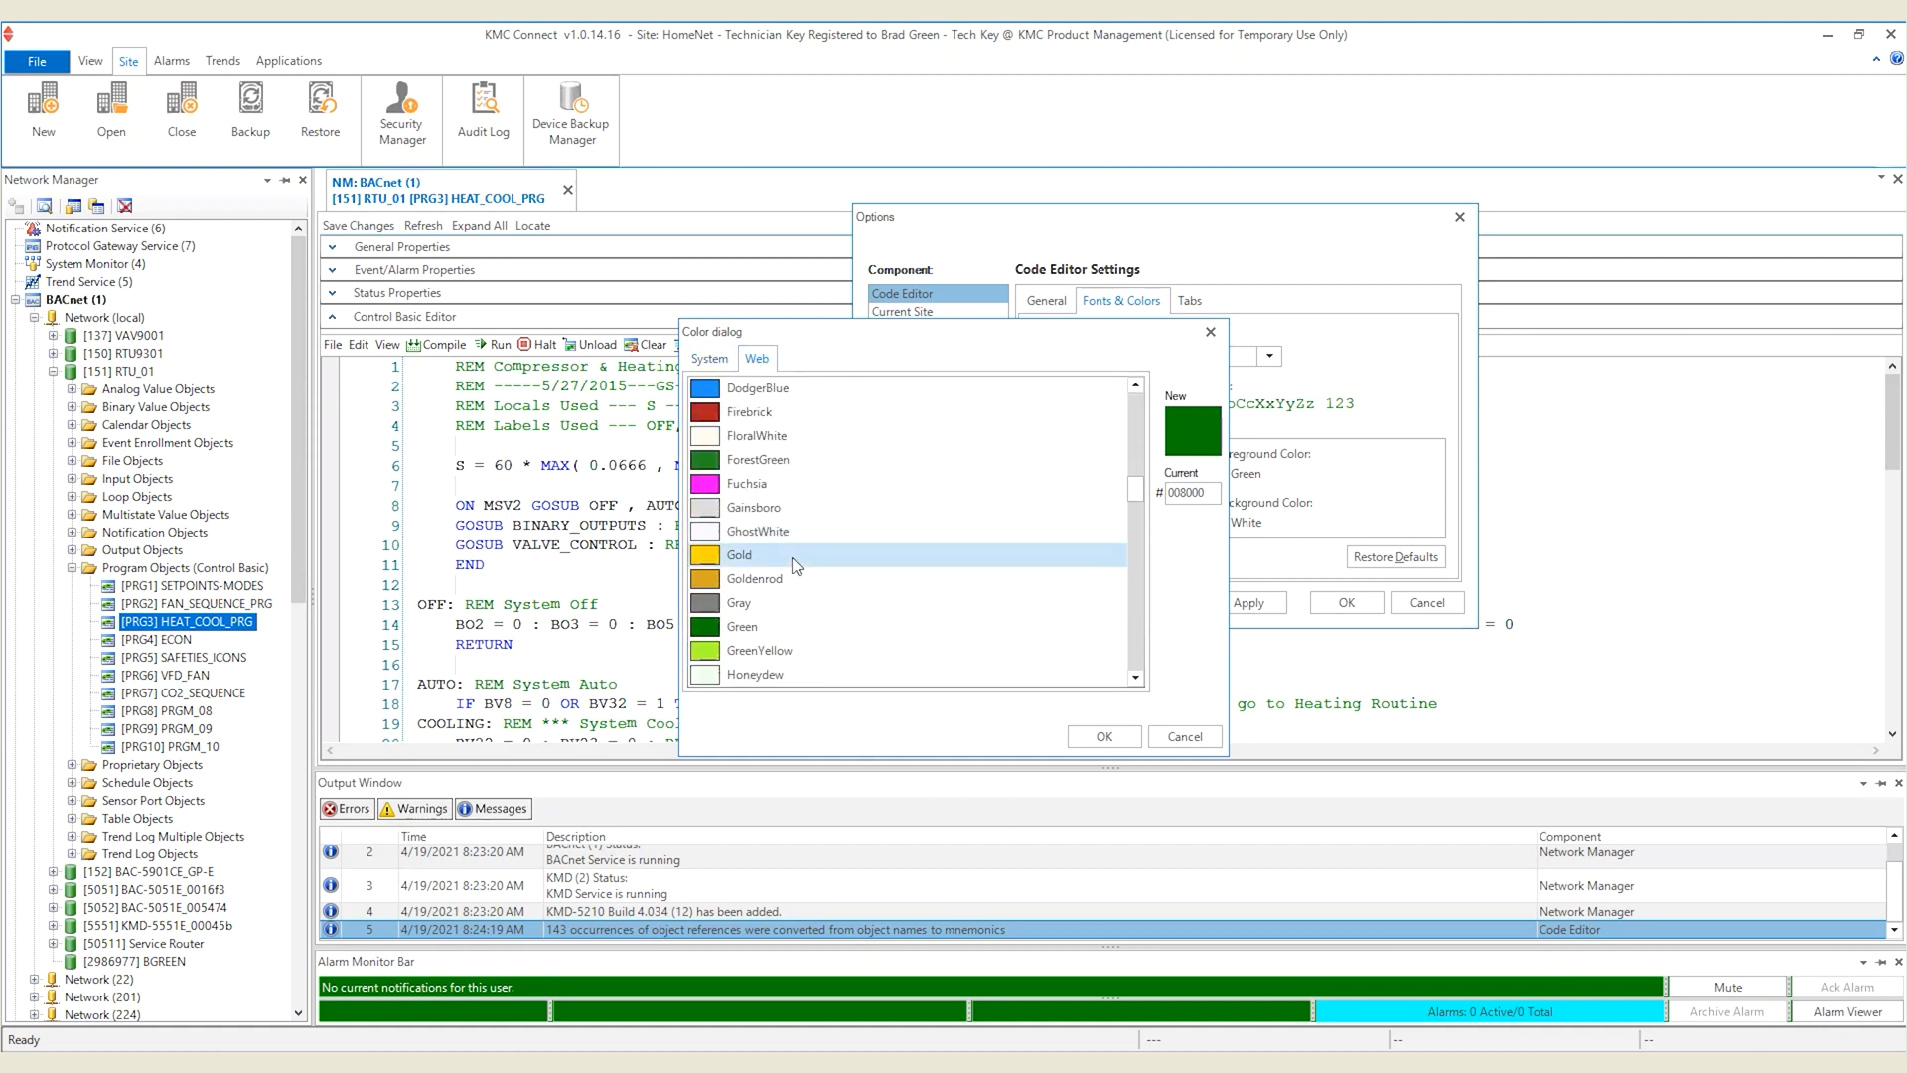
pyautogui.click(738, 602)
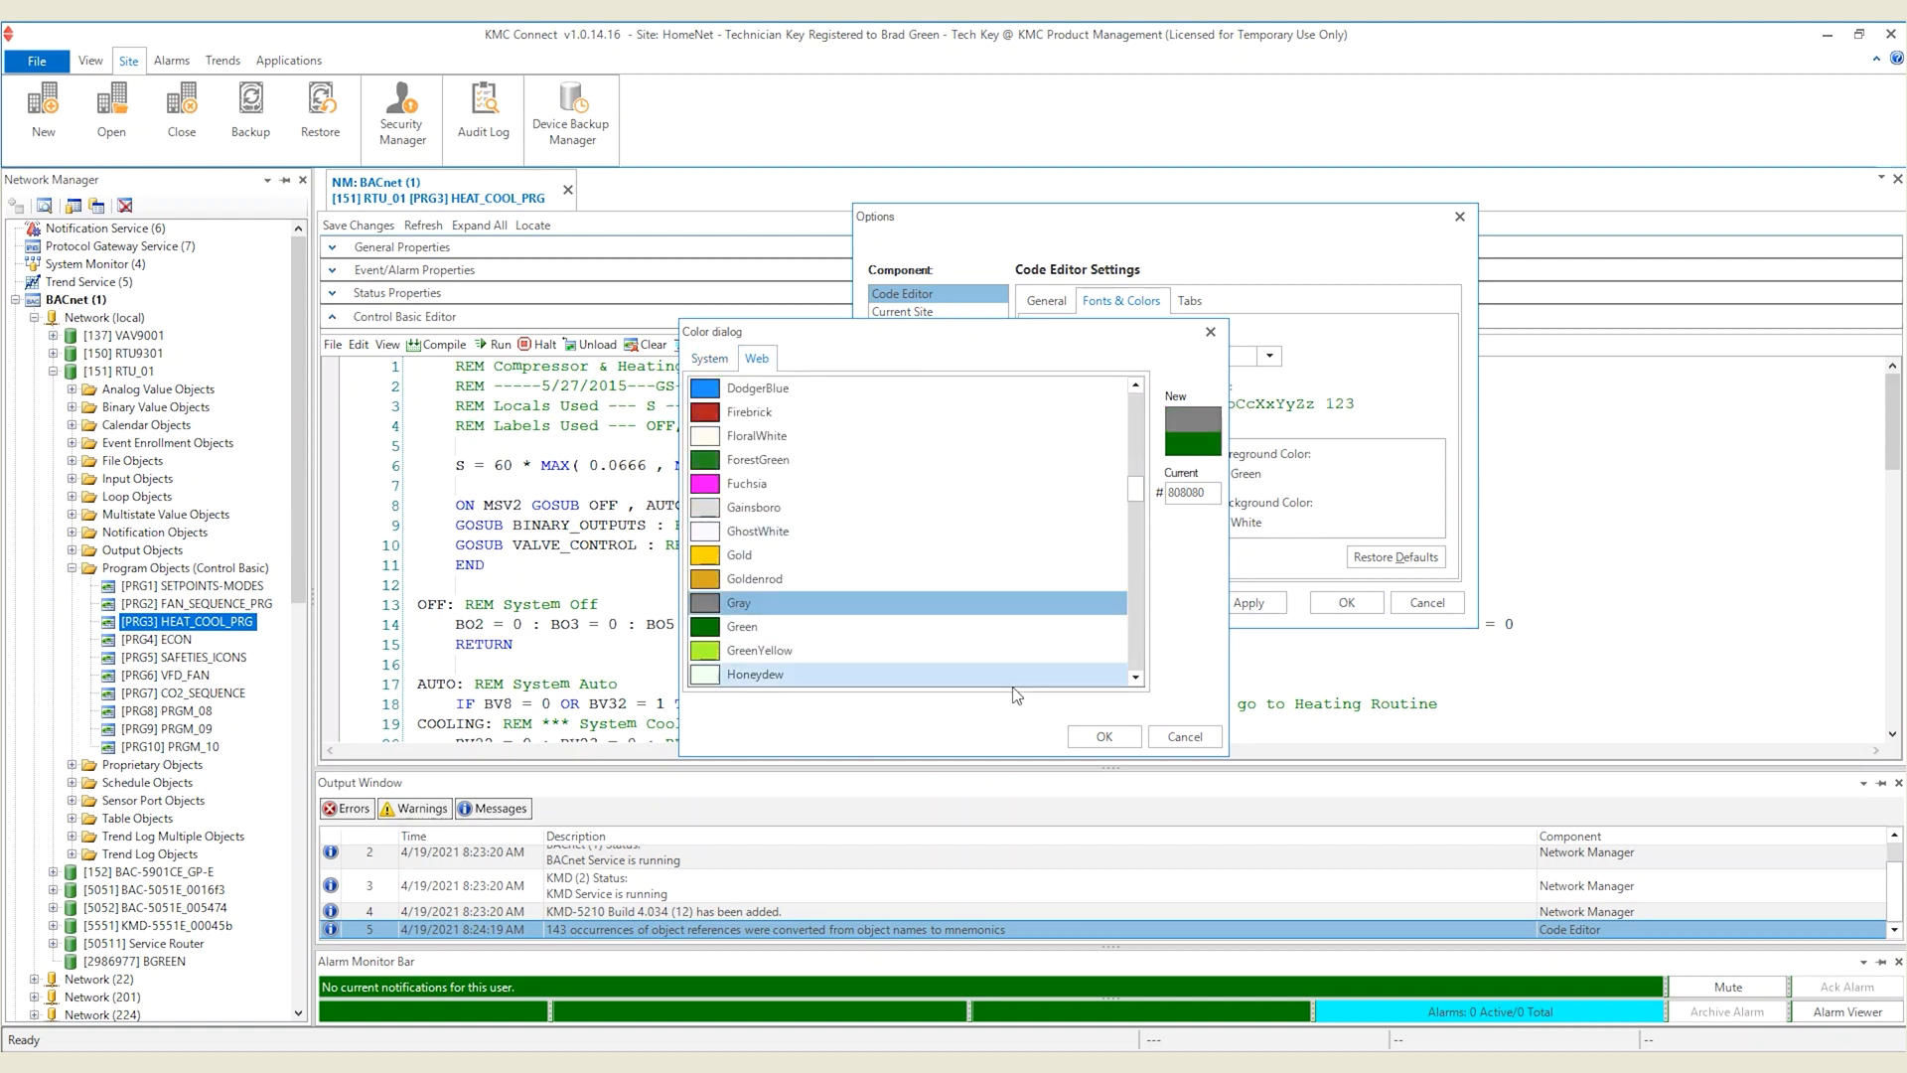
pyautogui.click(1101, 736)
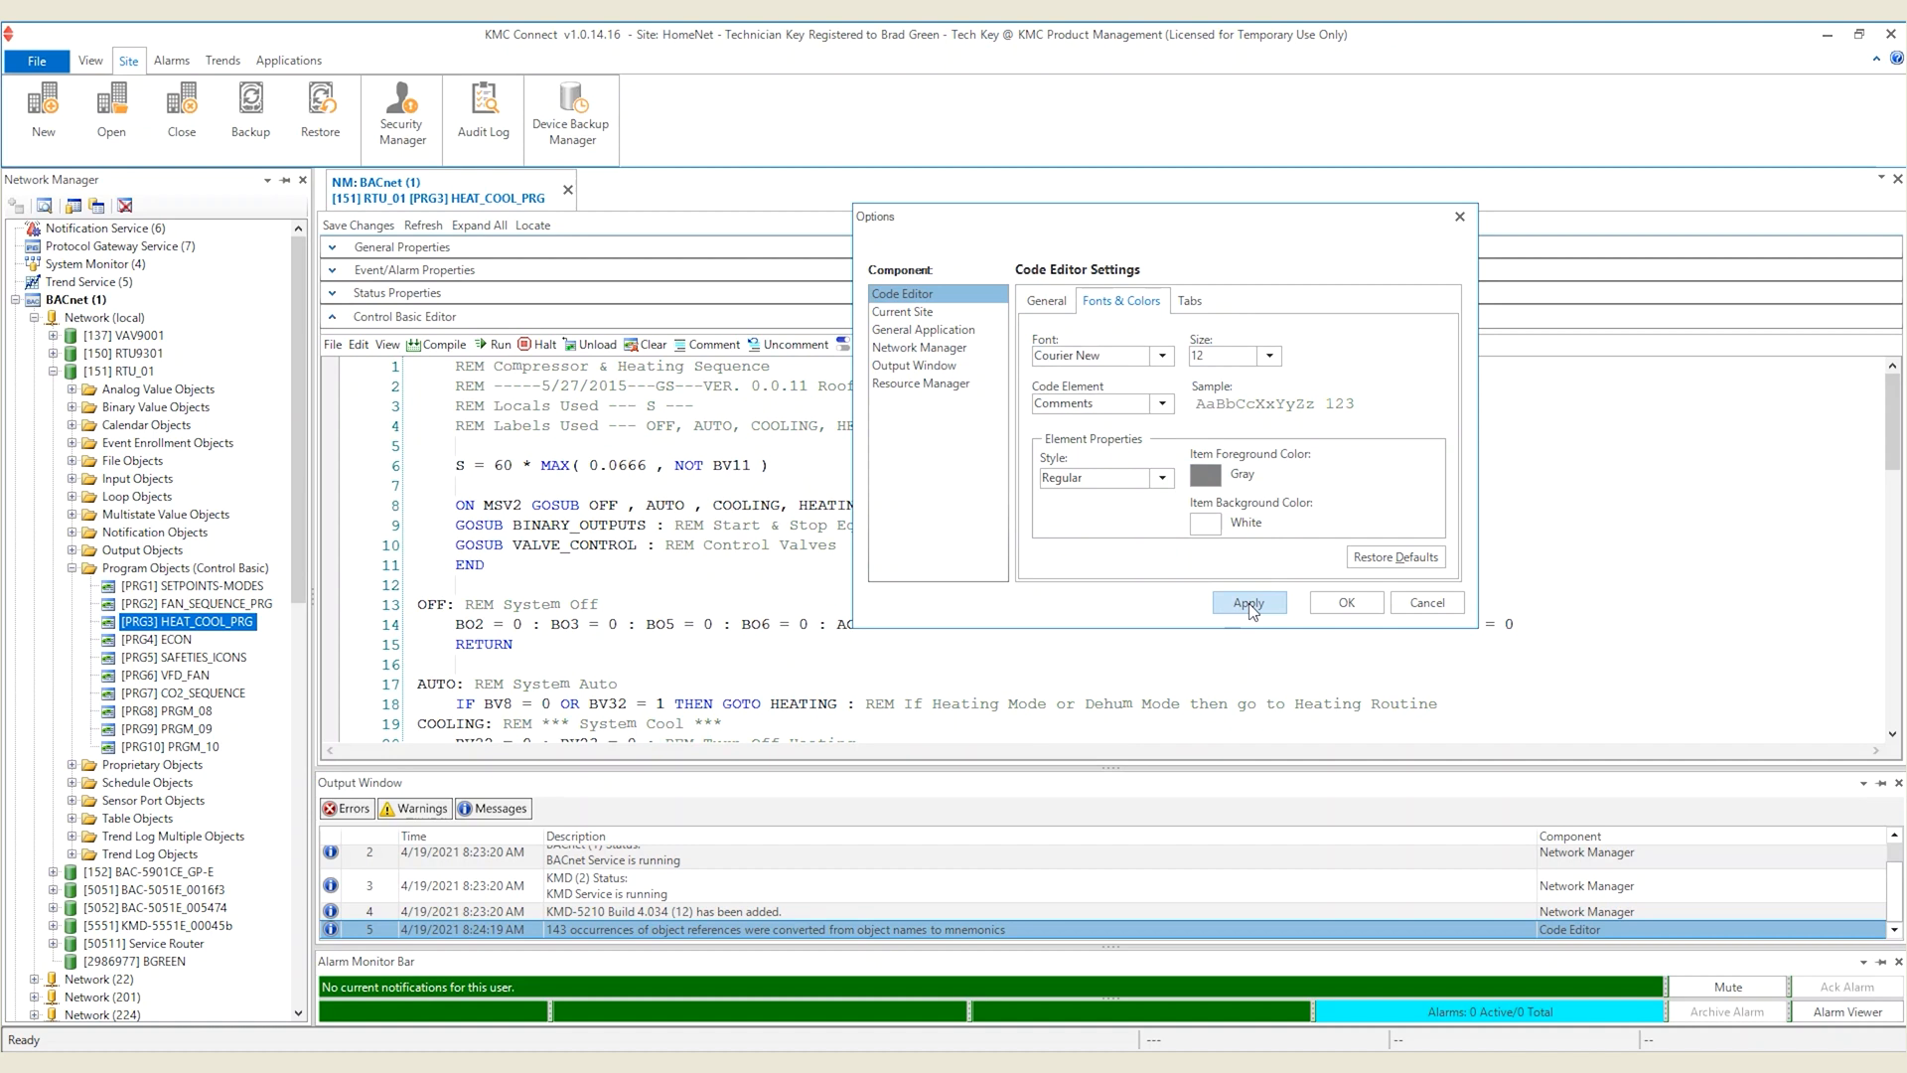
pyautogui.moveTo(1252, 612)
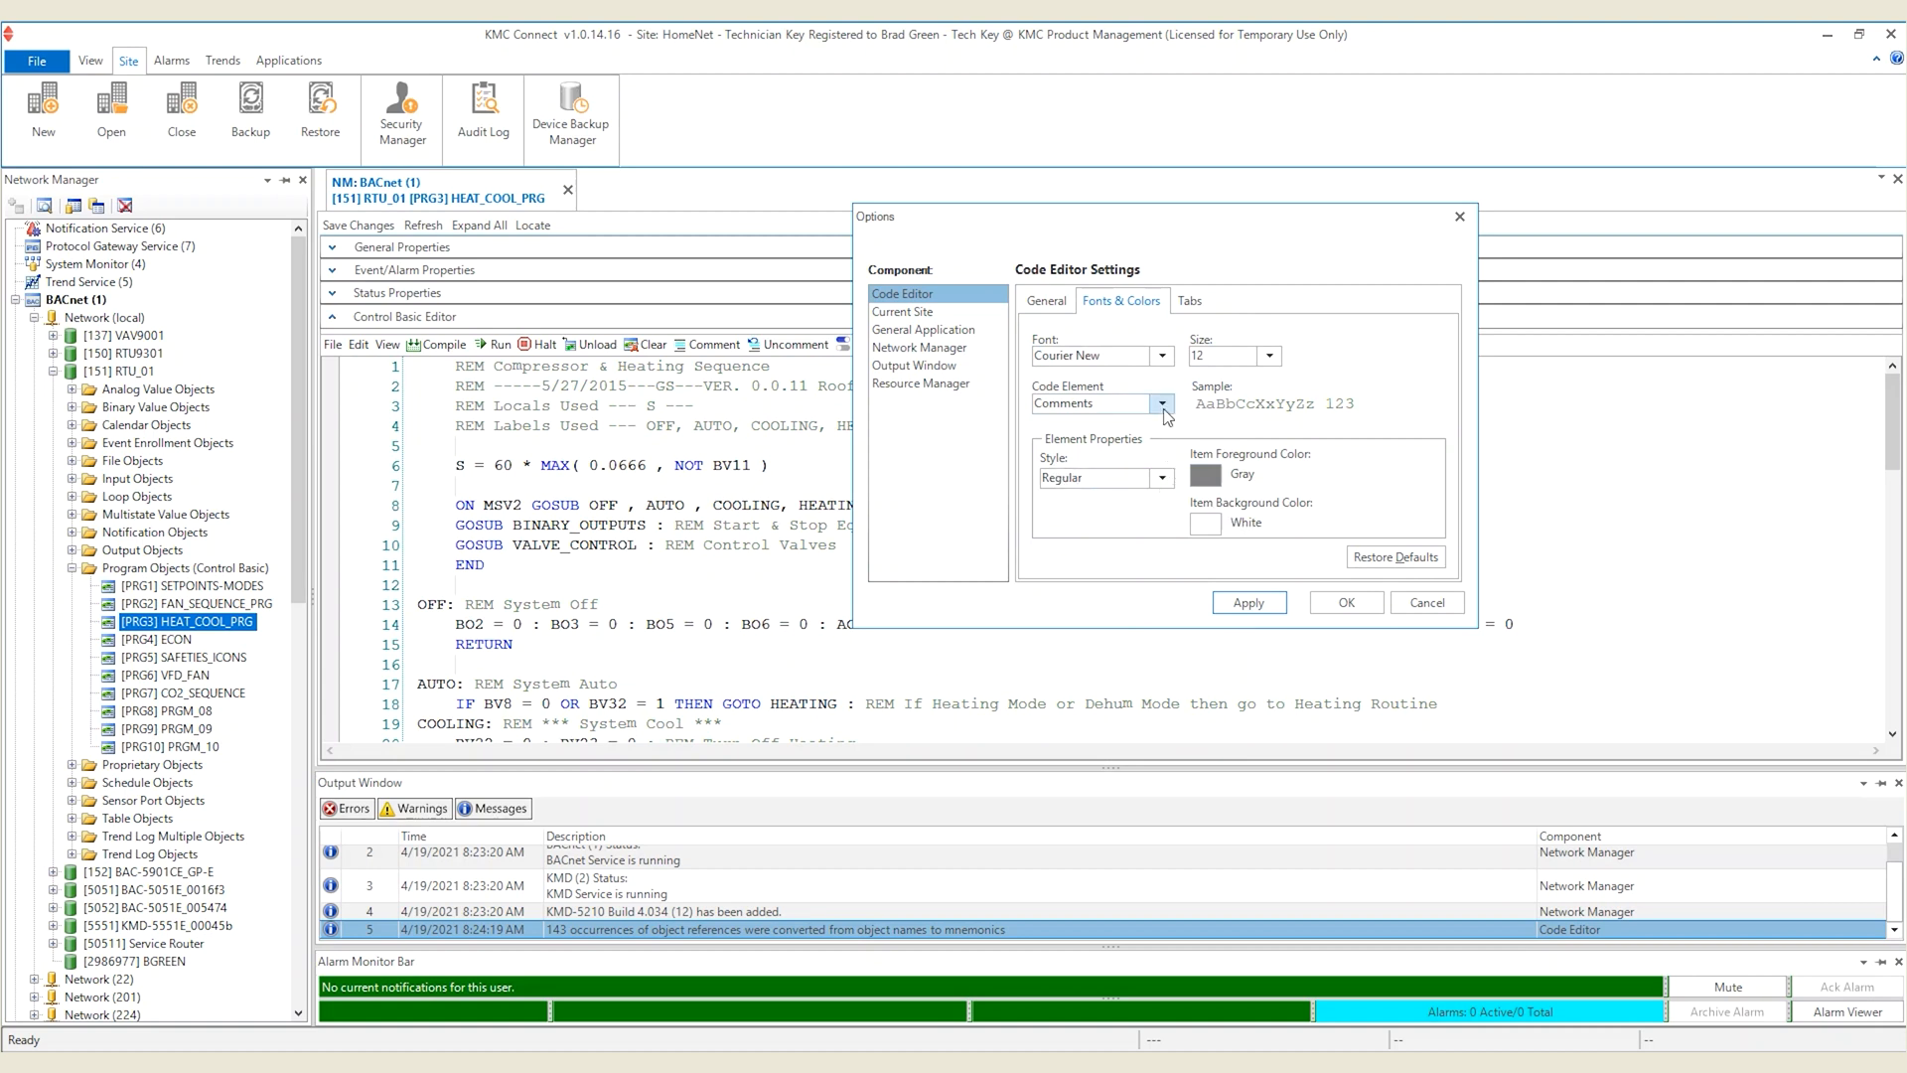
# Style the Object Reference code element in bold Red, then confirm and close Options.
pyautogui.click(1160, 403)
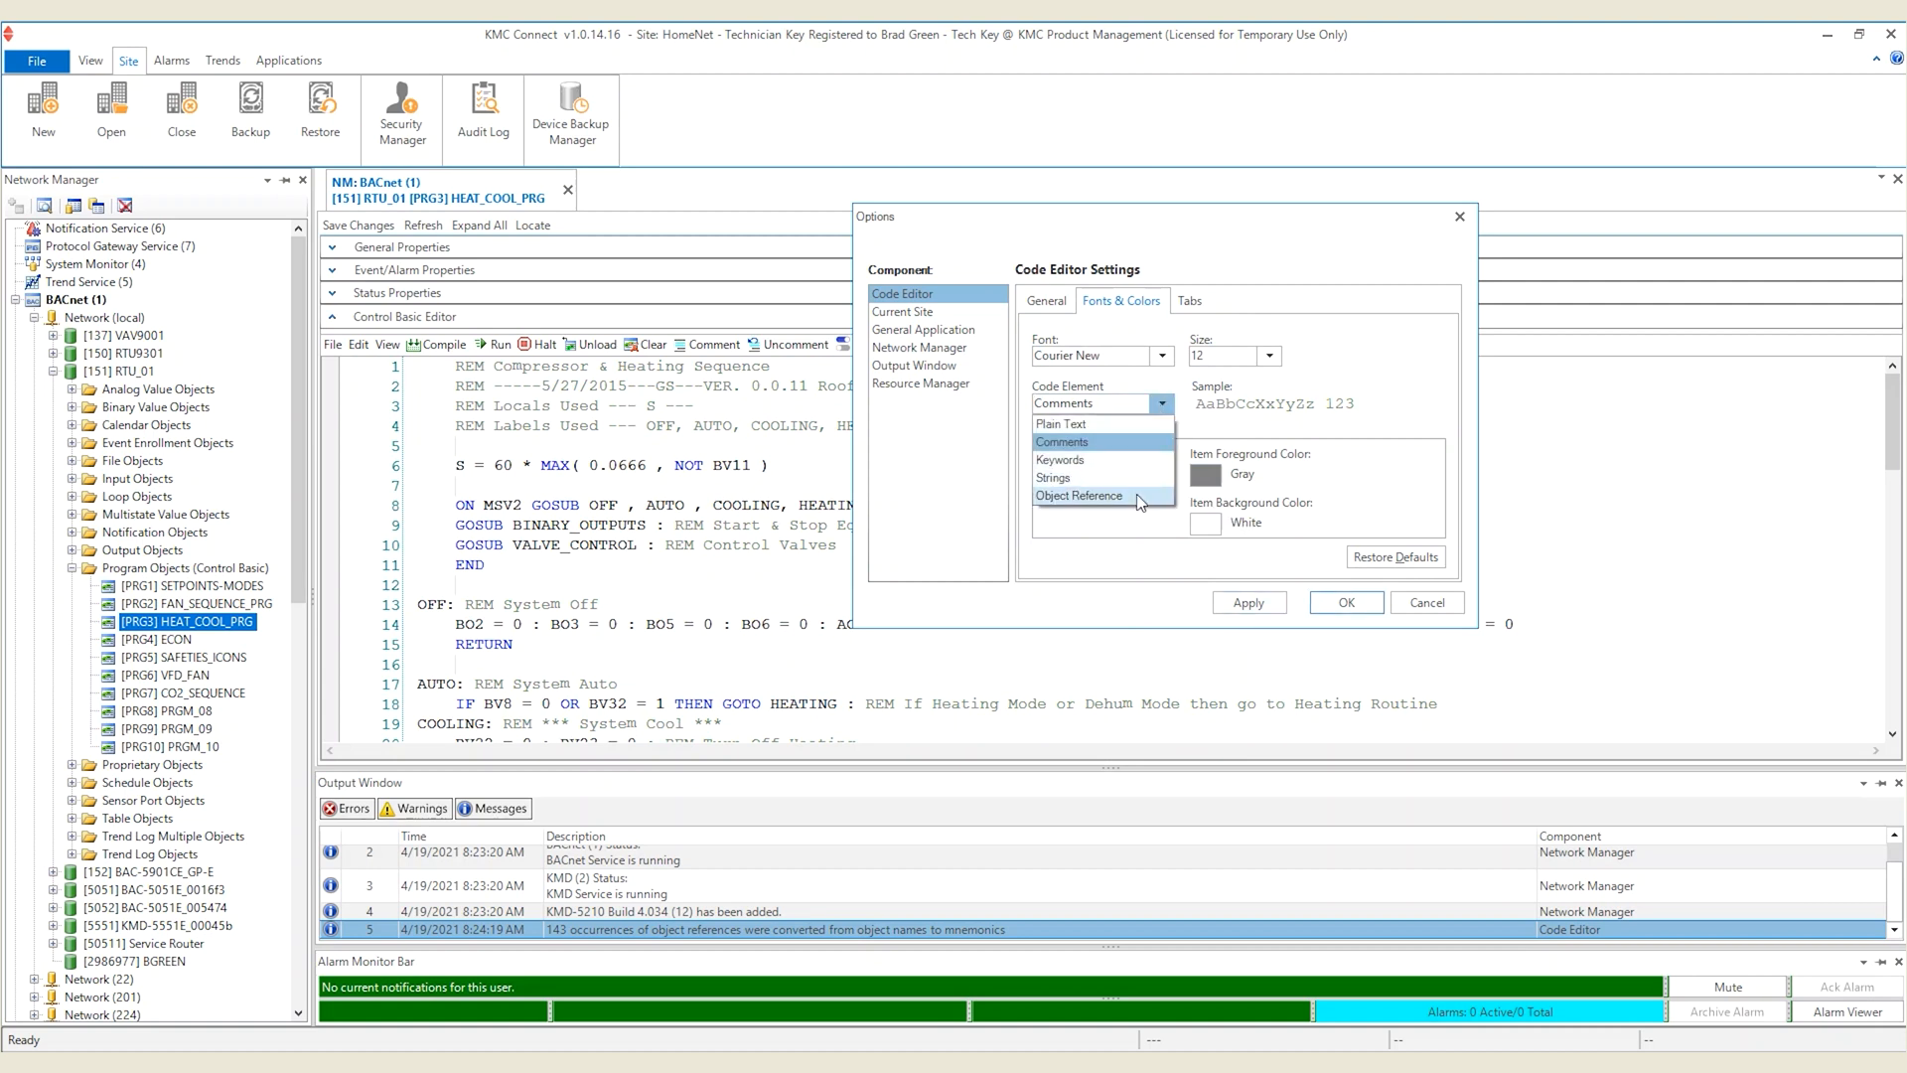
pyautogui.click(1079, 496)
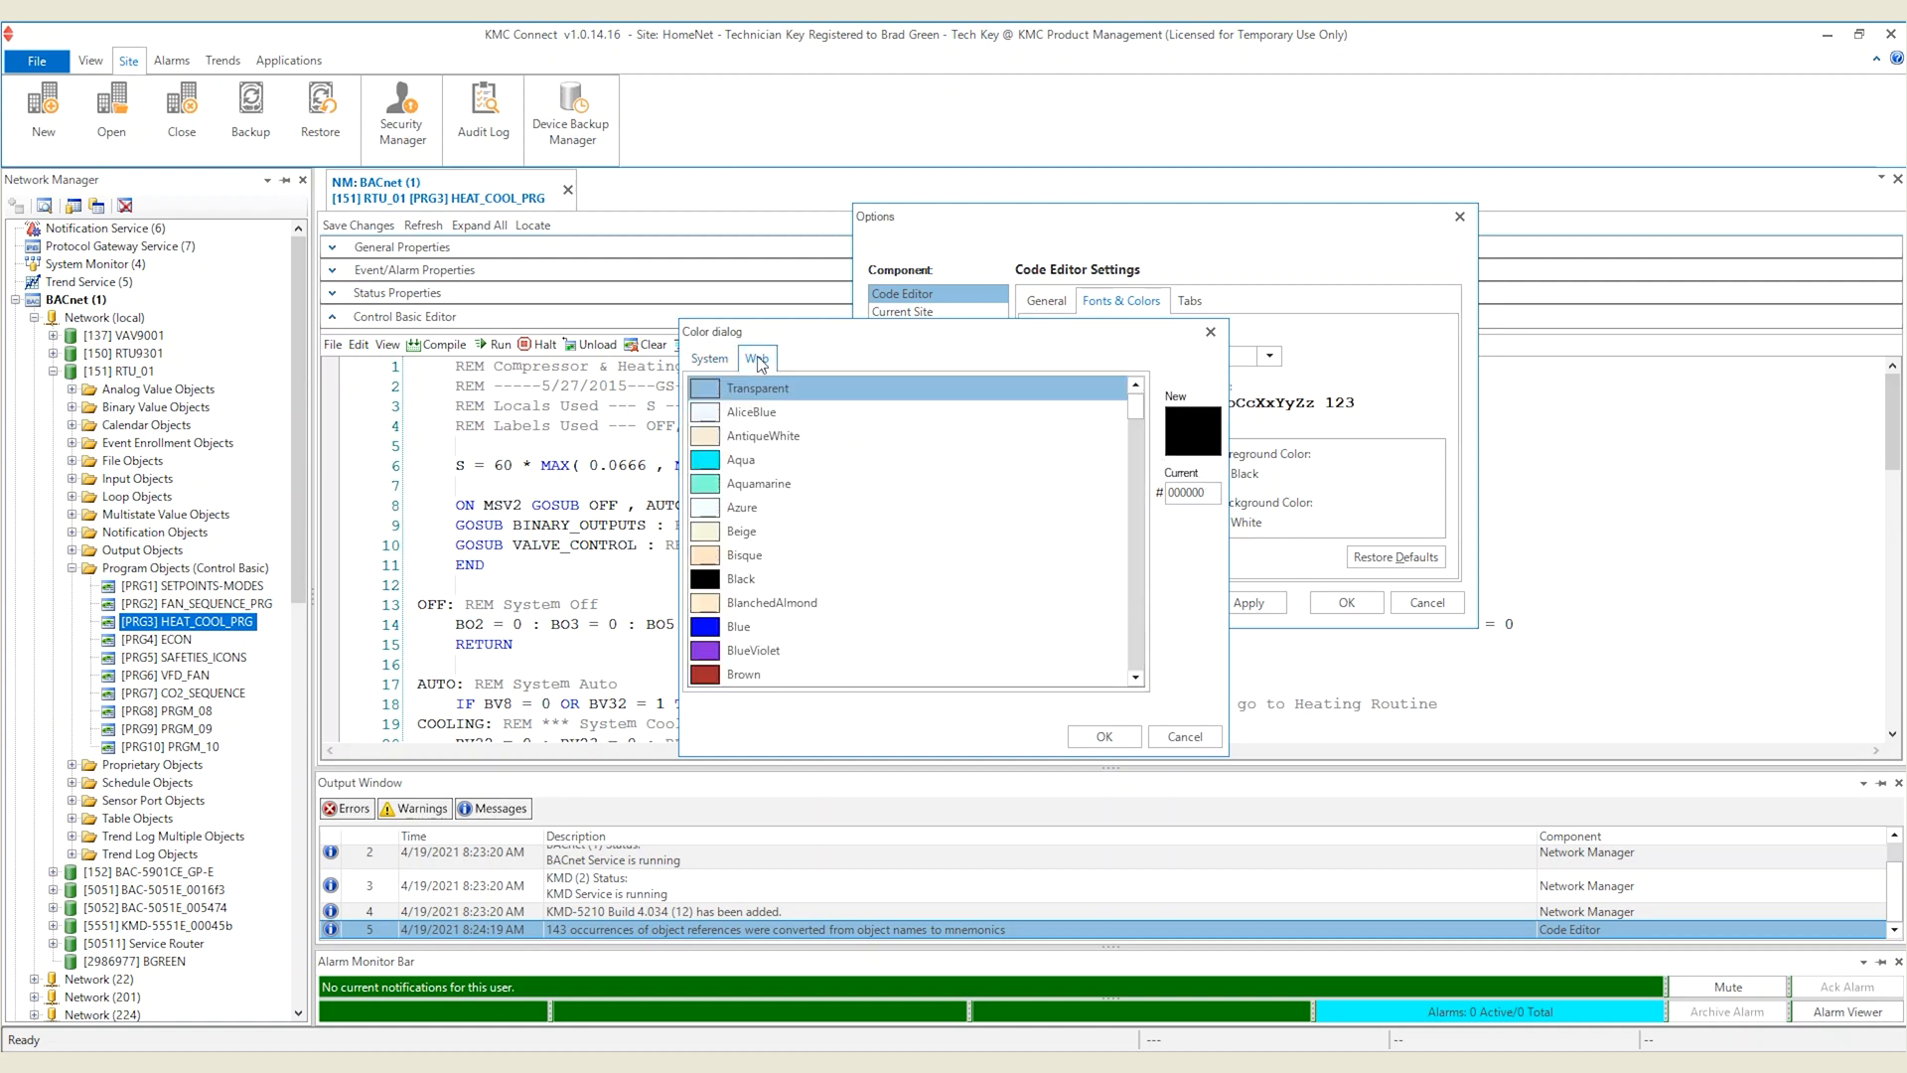
pyautogui.click(736, 602)
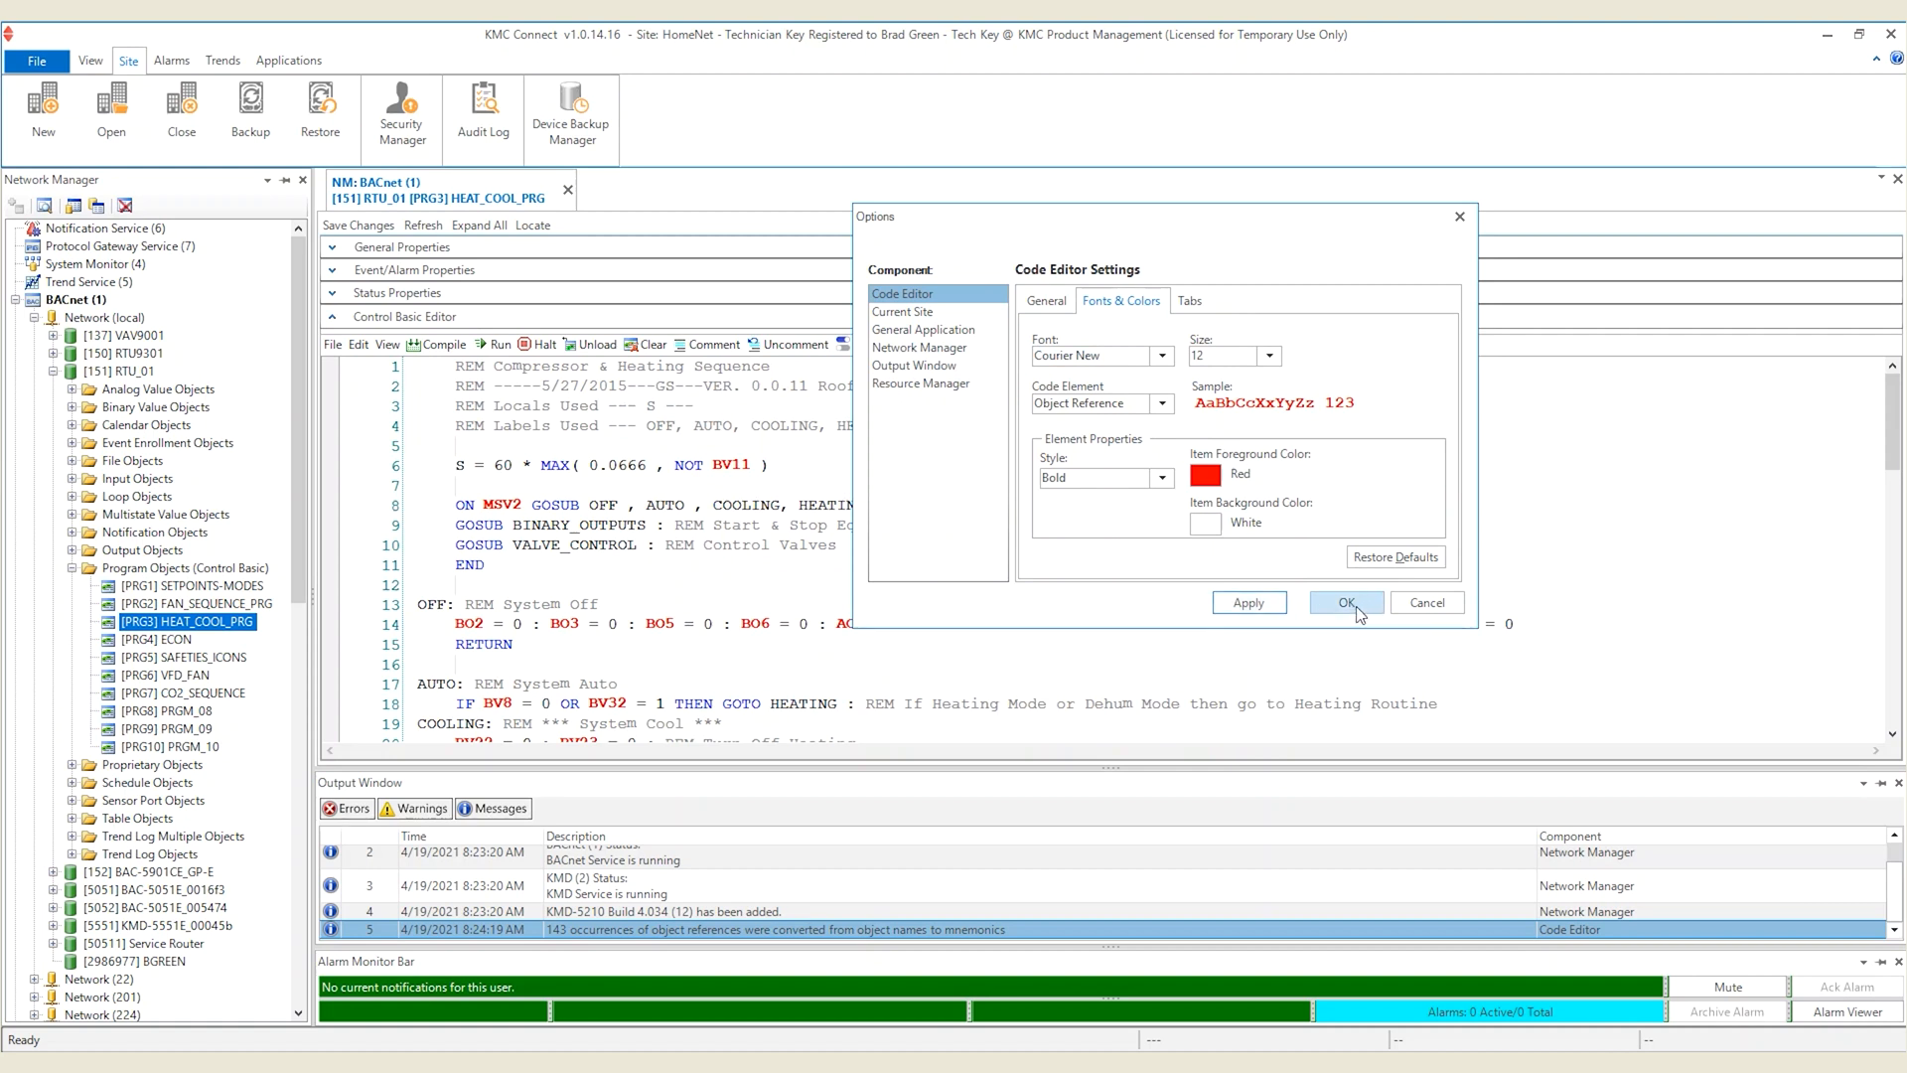
pyautogui.click(1343, 602)
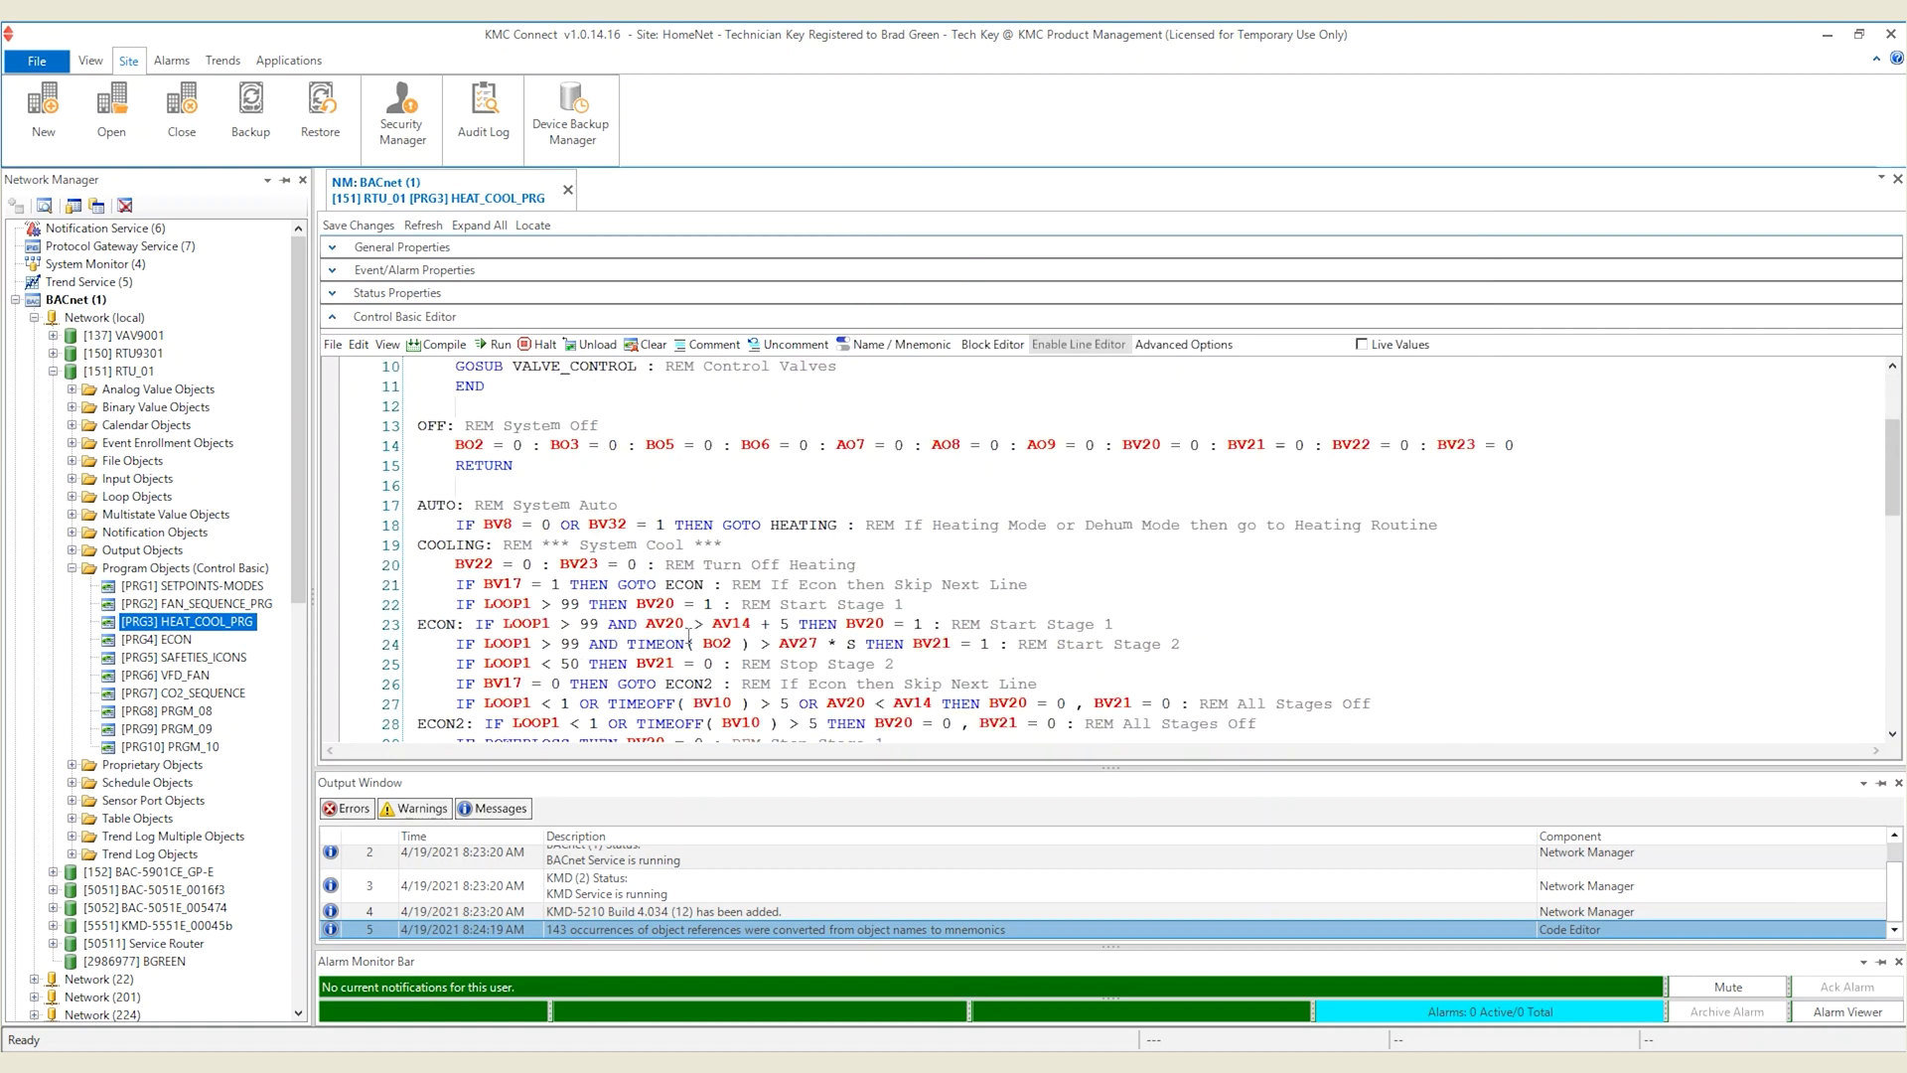